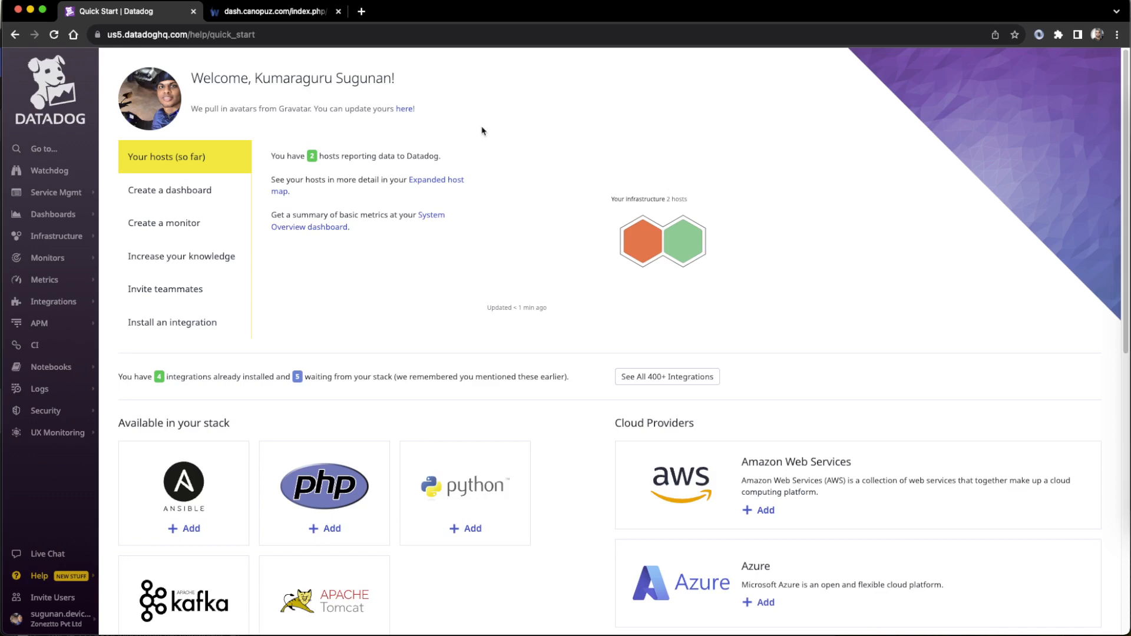
mouse_move(172, 322)
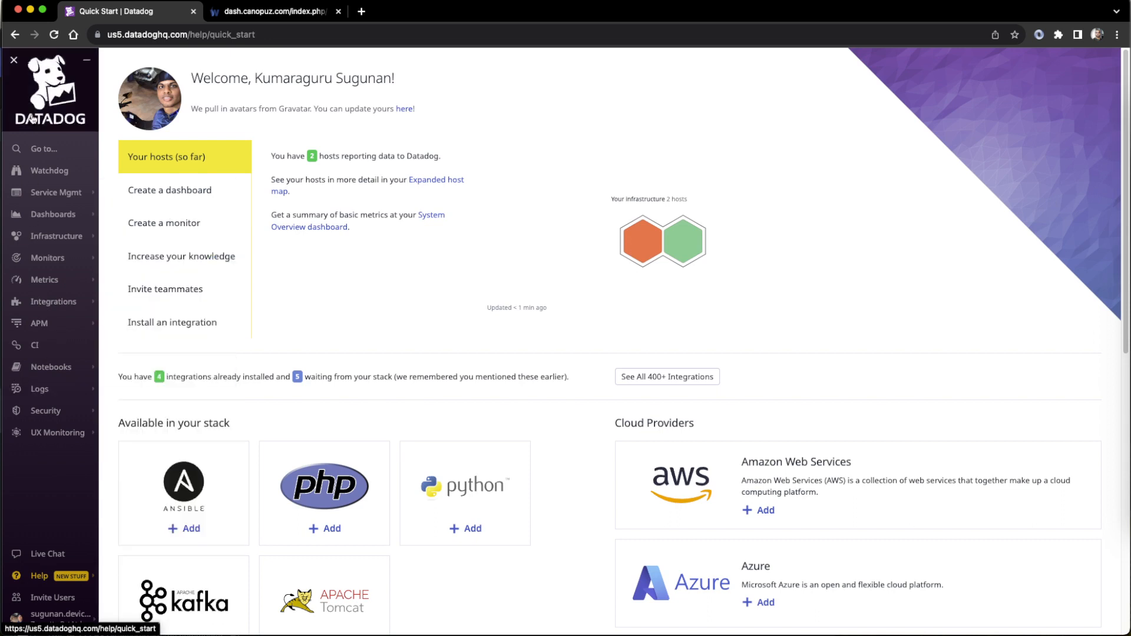
mouse_move(40, 388)
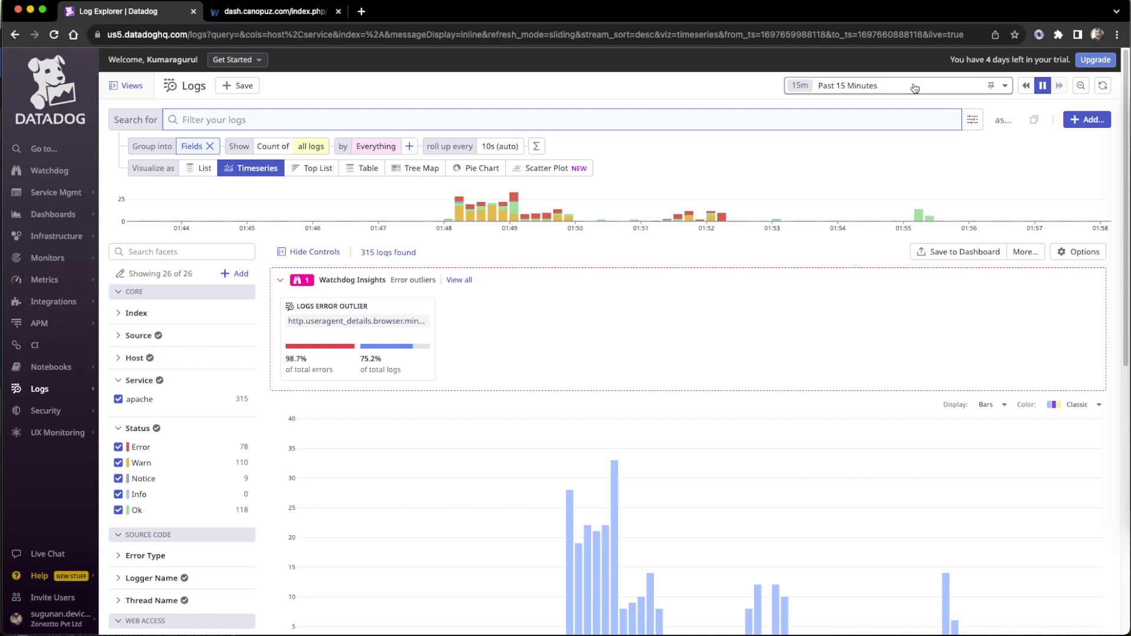
mouse_move(564, 309)
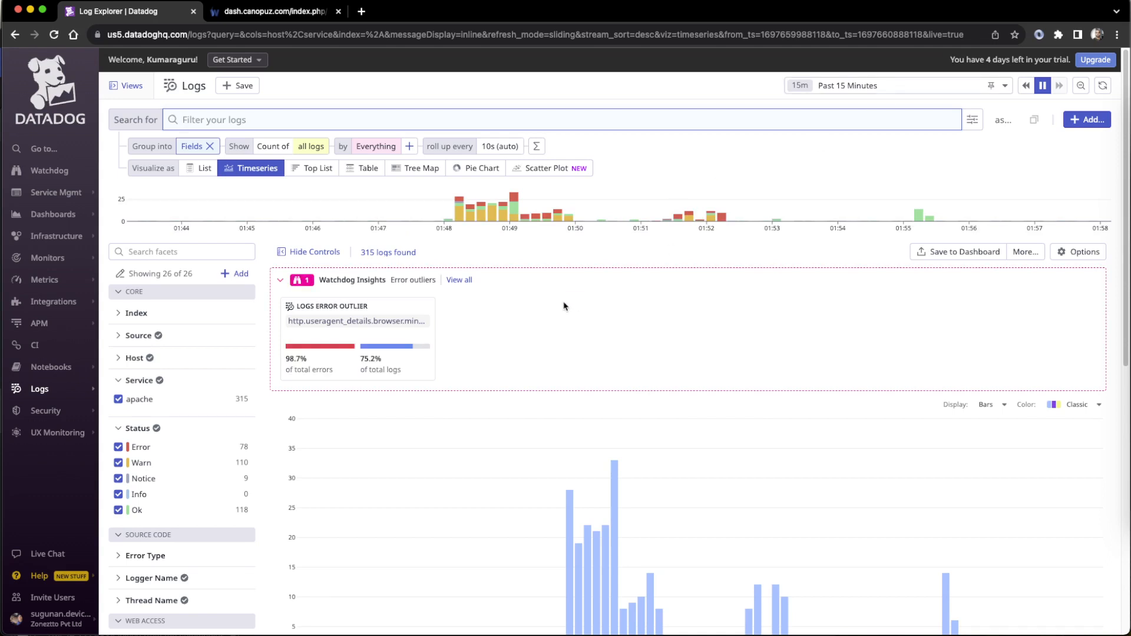
scroll("down", 3)
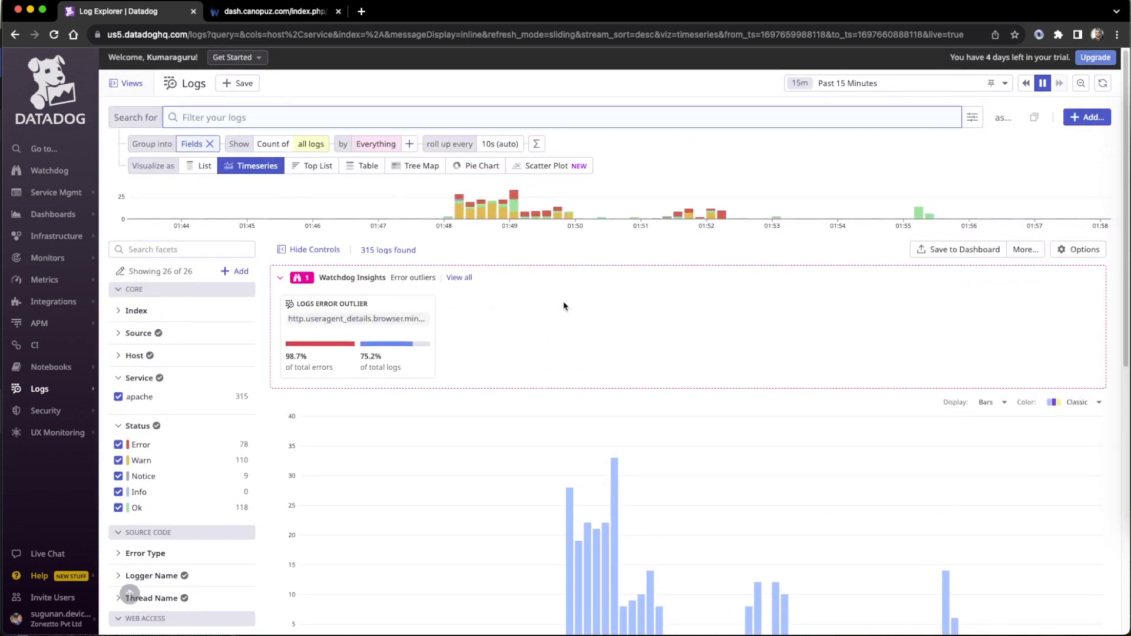
scroll("down", 3)
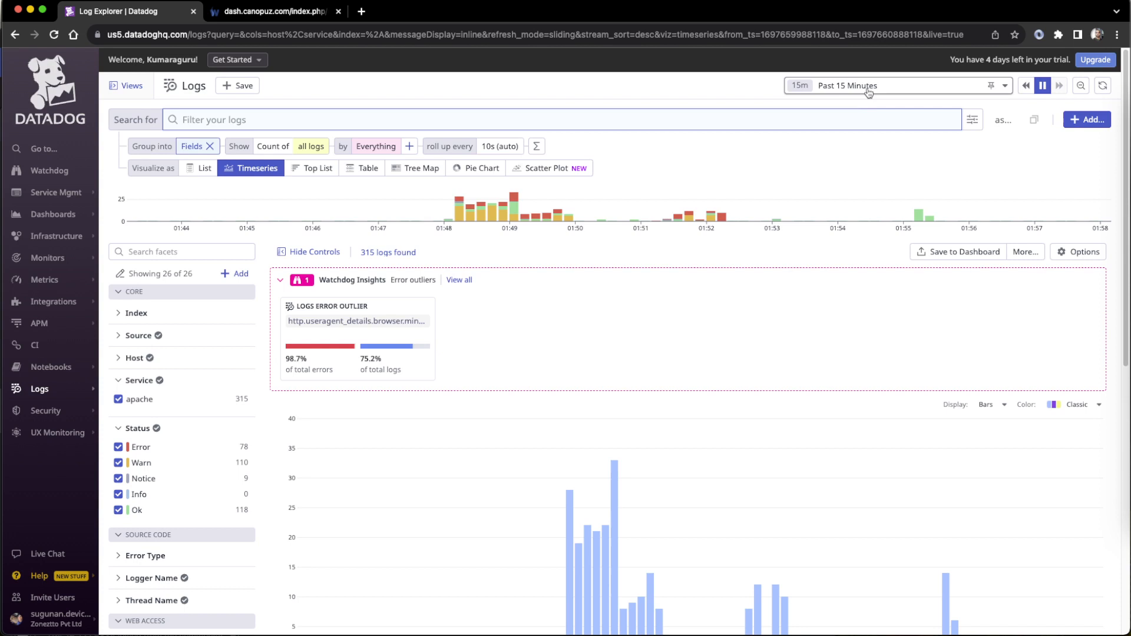
Set the log range to Past 4 Hours and open the Logs Error Outlier insight details
left_click(870, 85)
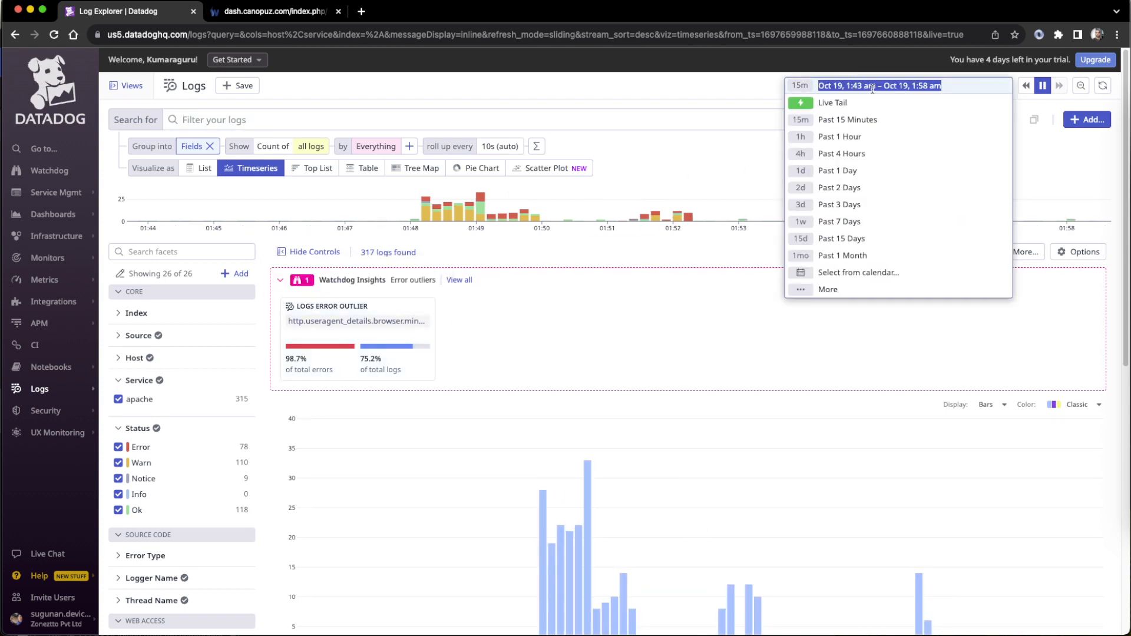
mouse_move(842, 153)
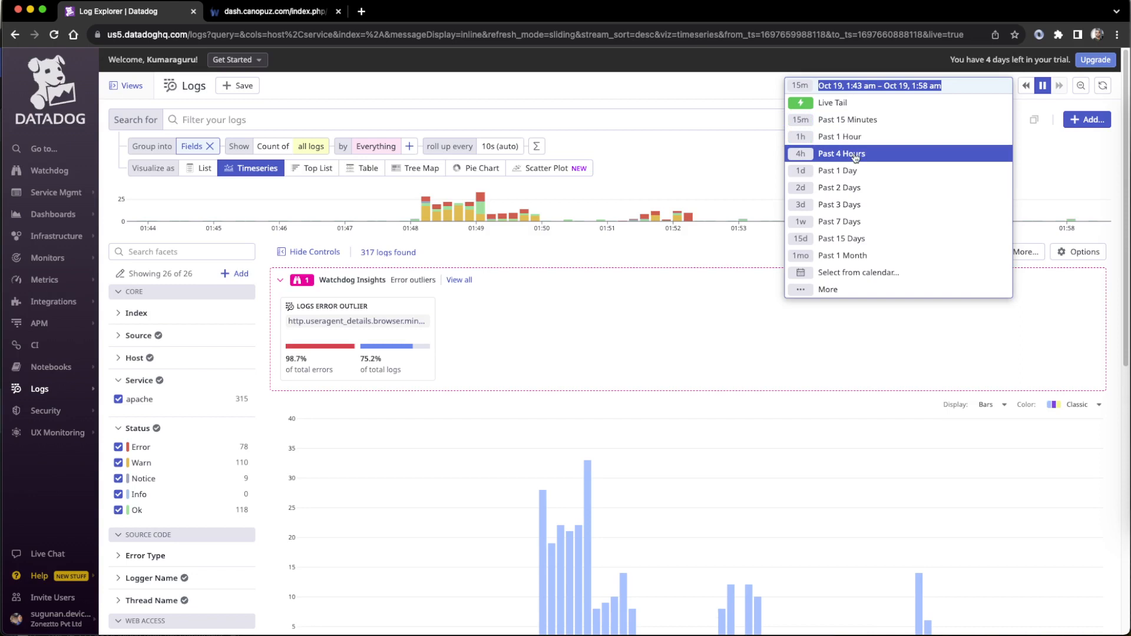
left_click(842, 153)
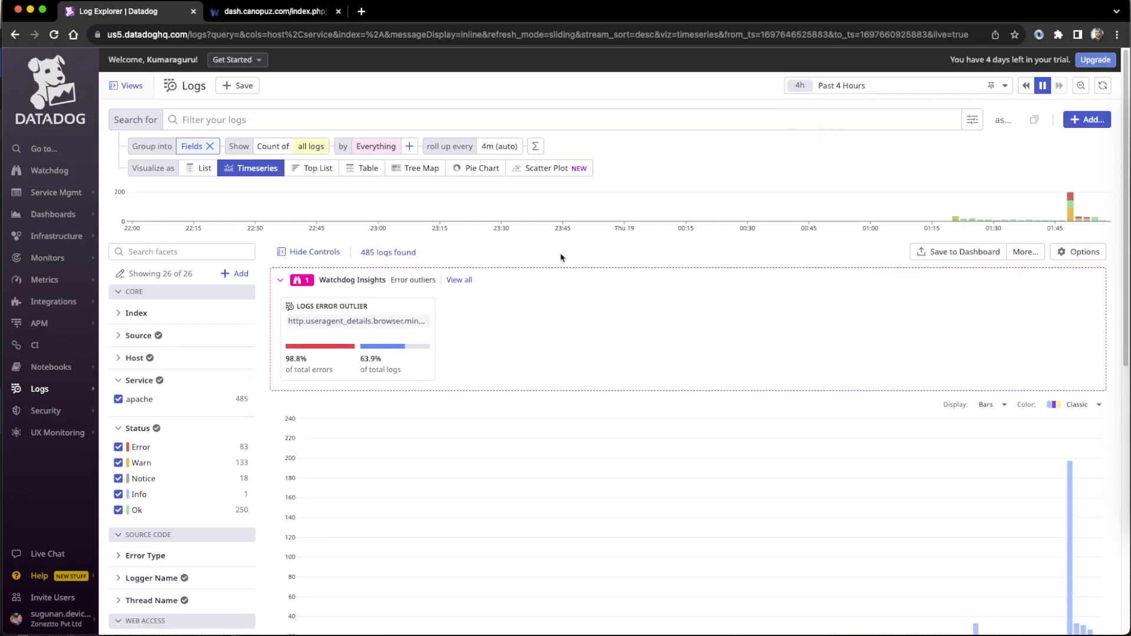
mouse_move(394, 336)
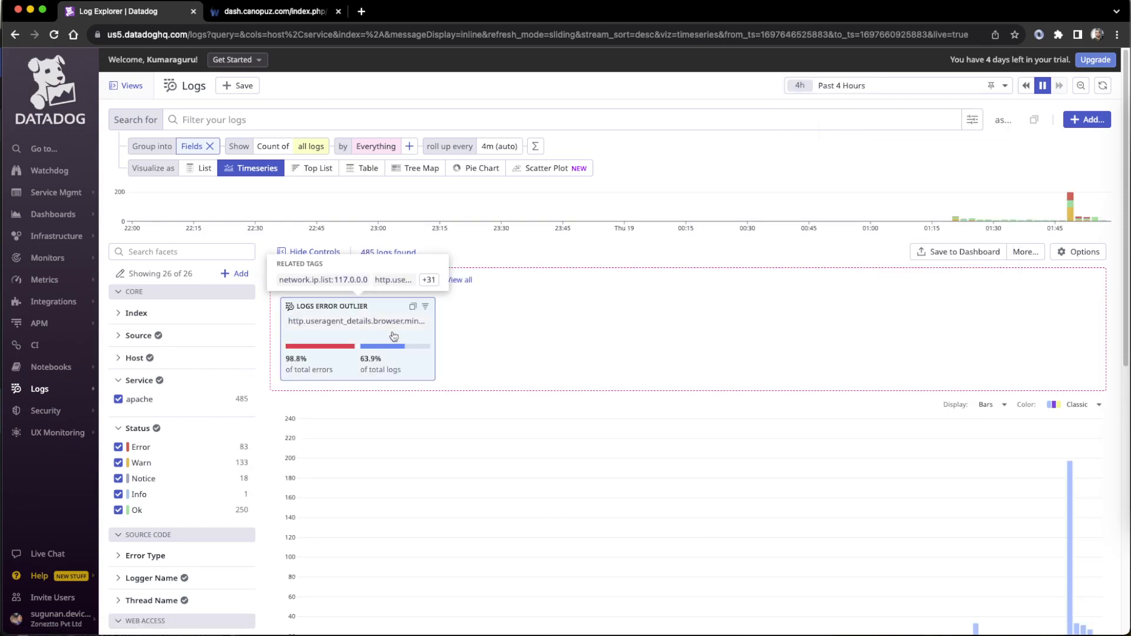
left_click(355, 320)
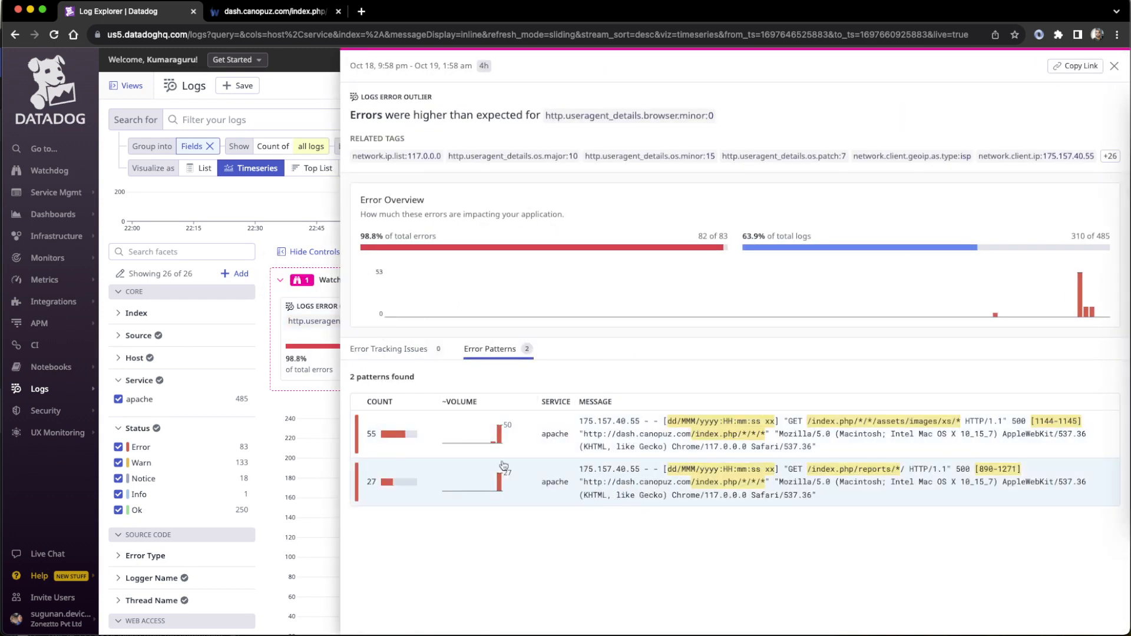
left_click(716, 421)
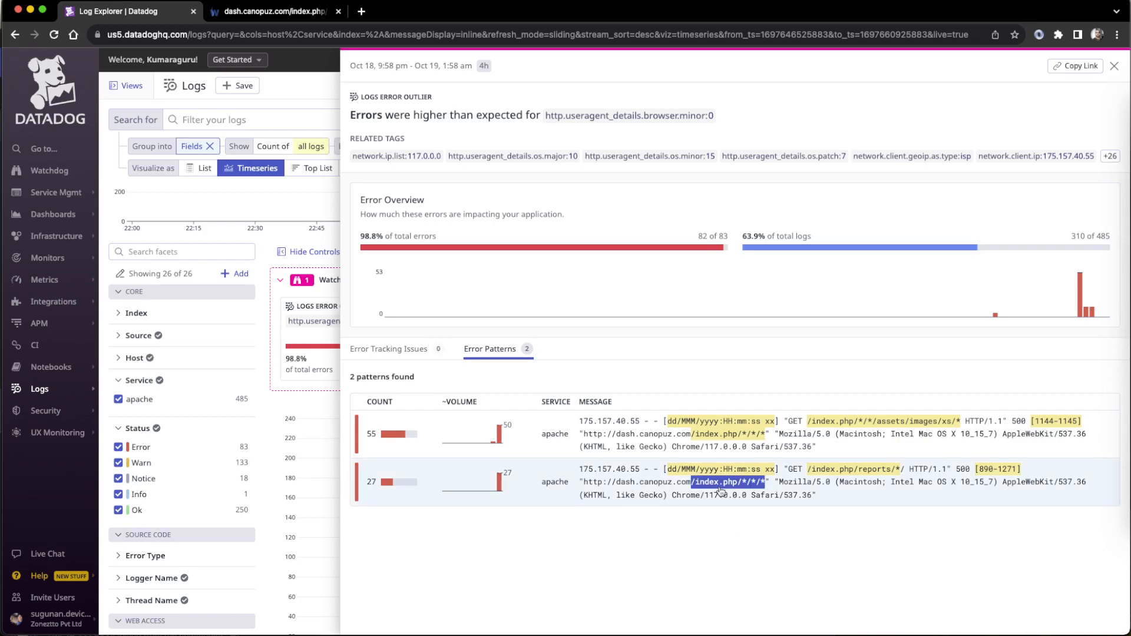
mouse_move(717, 433)
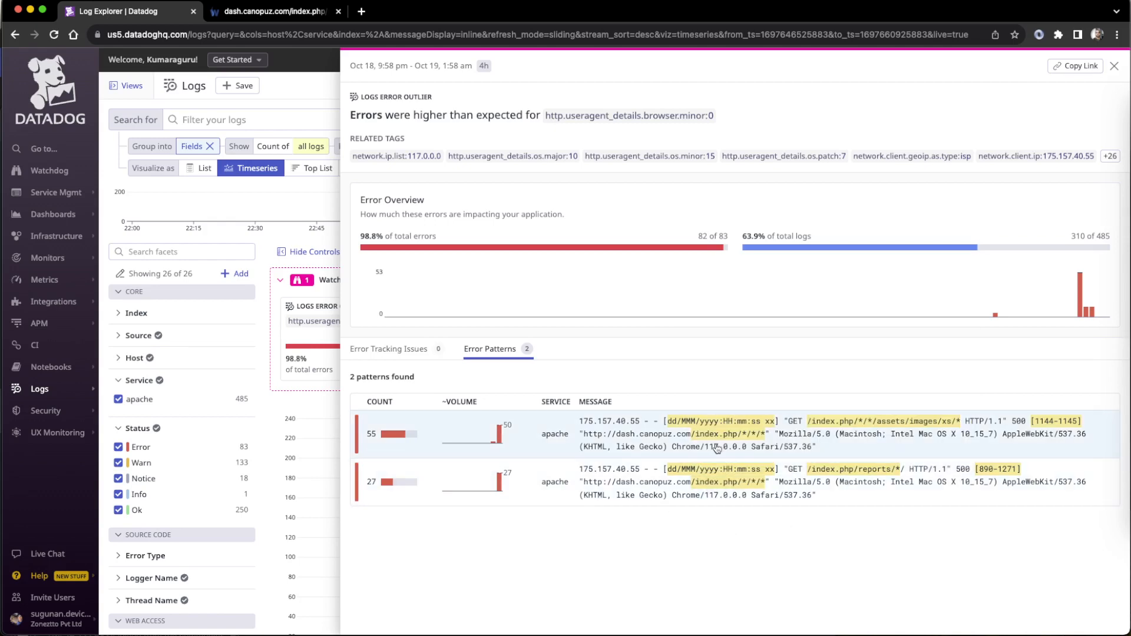
mouse_move(717, 422)
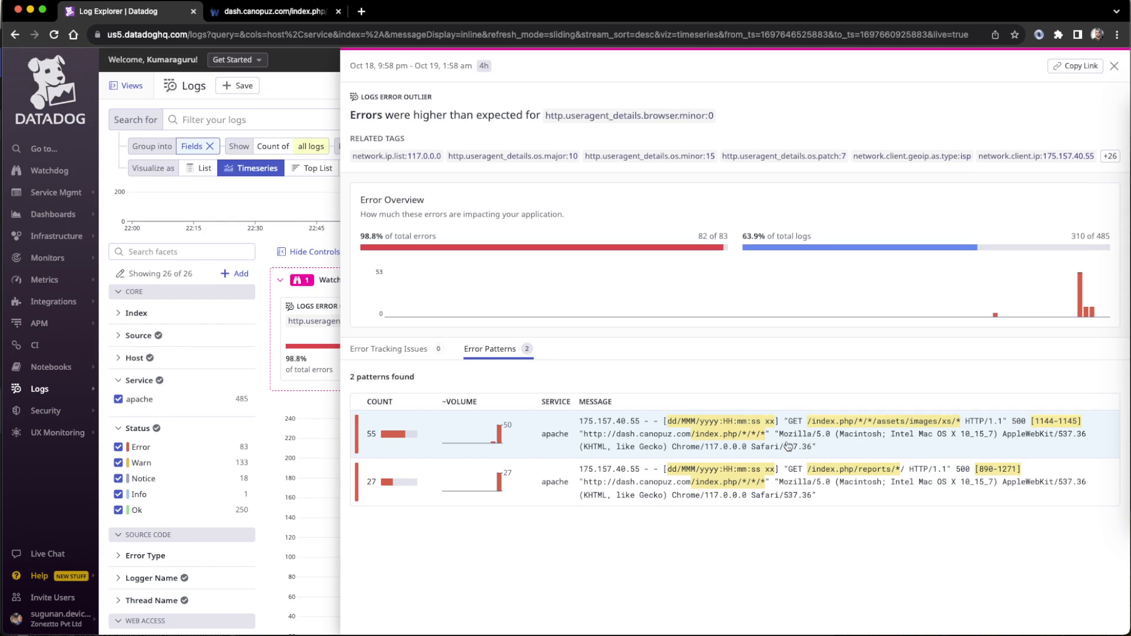
mouse_move(792, 448)
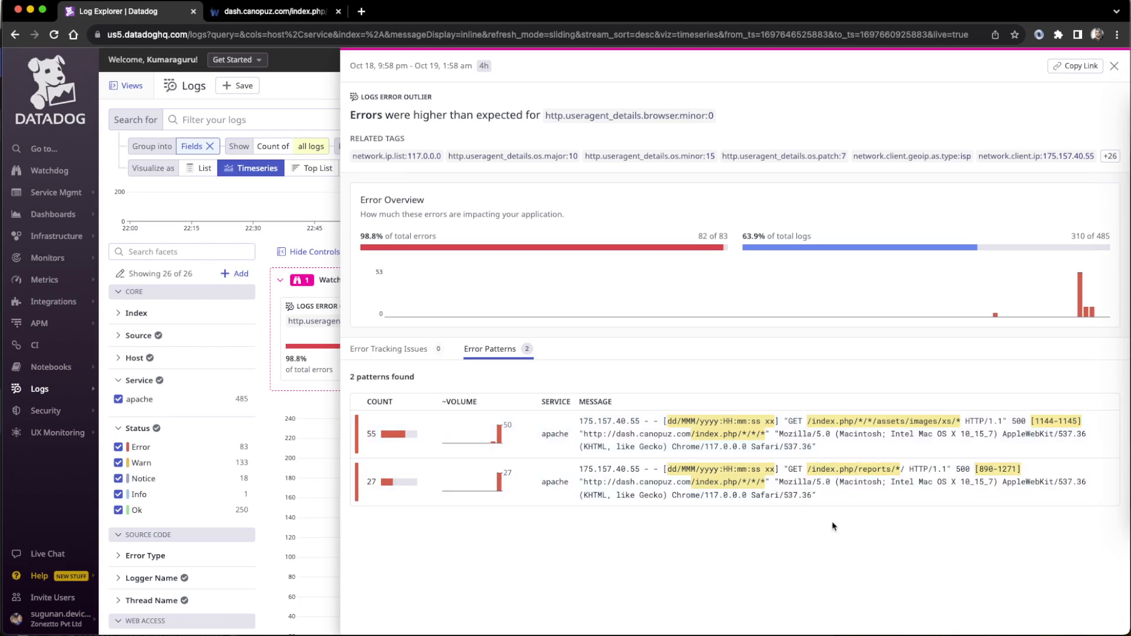
mouse_move(295, 240)
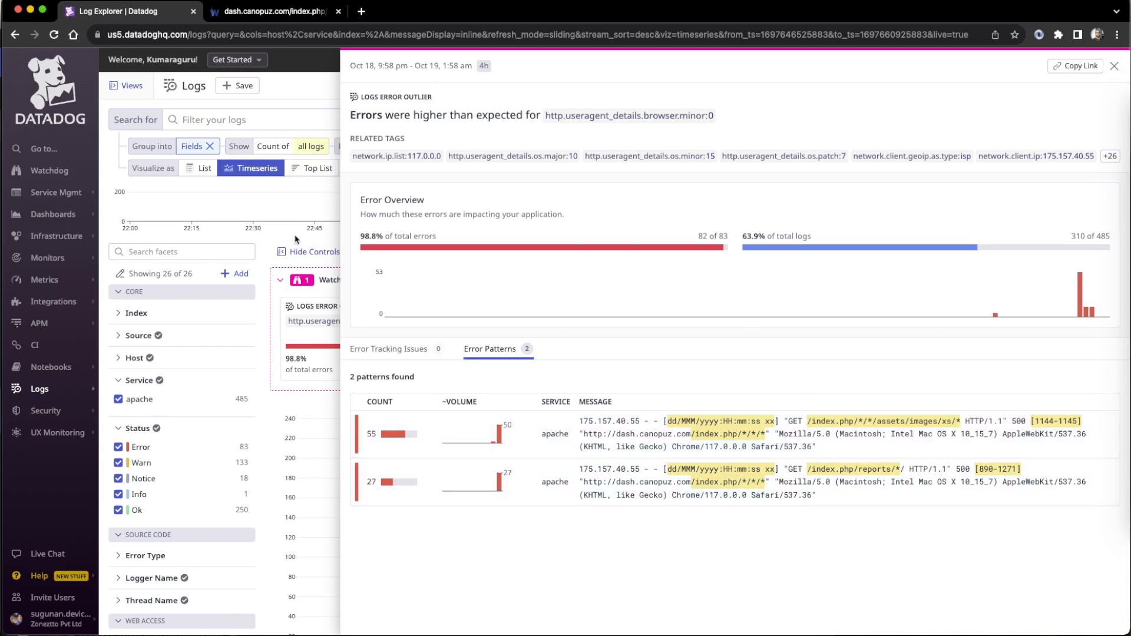
Close the error outlier details panel
left_click(204, 168)
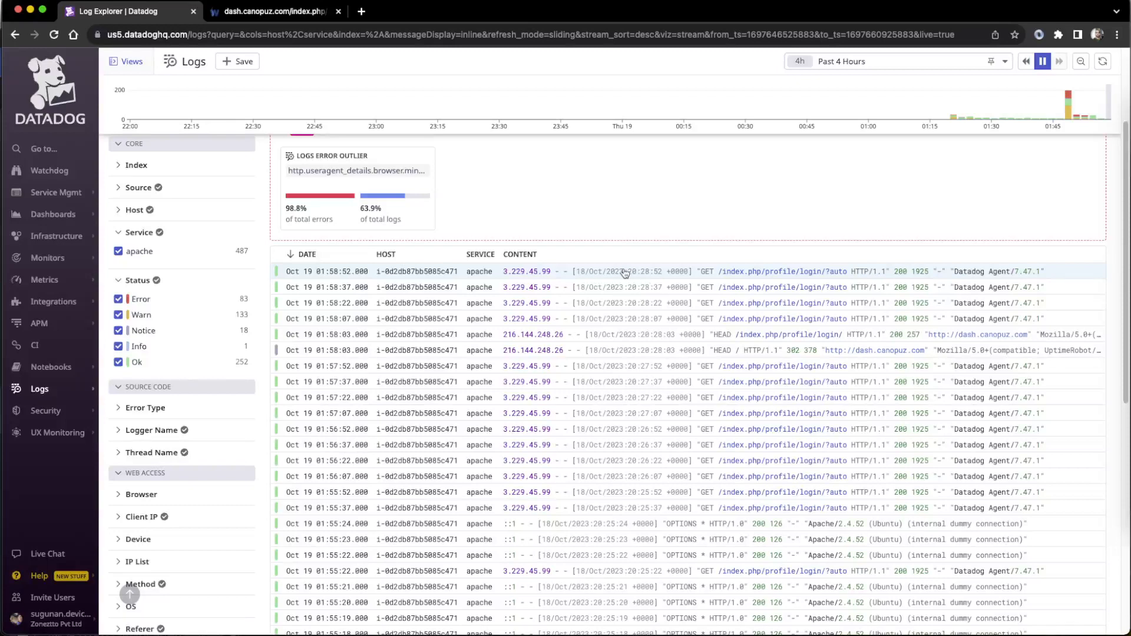
mouse_move(651, 278)
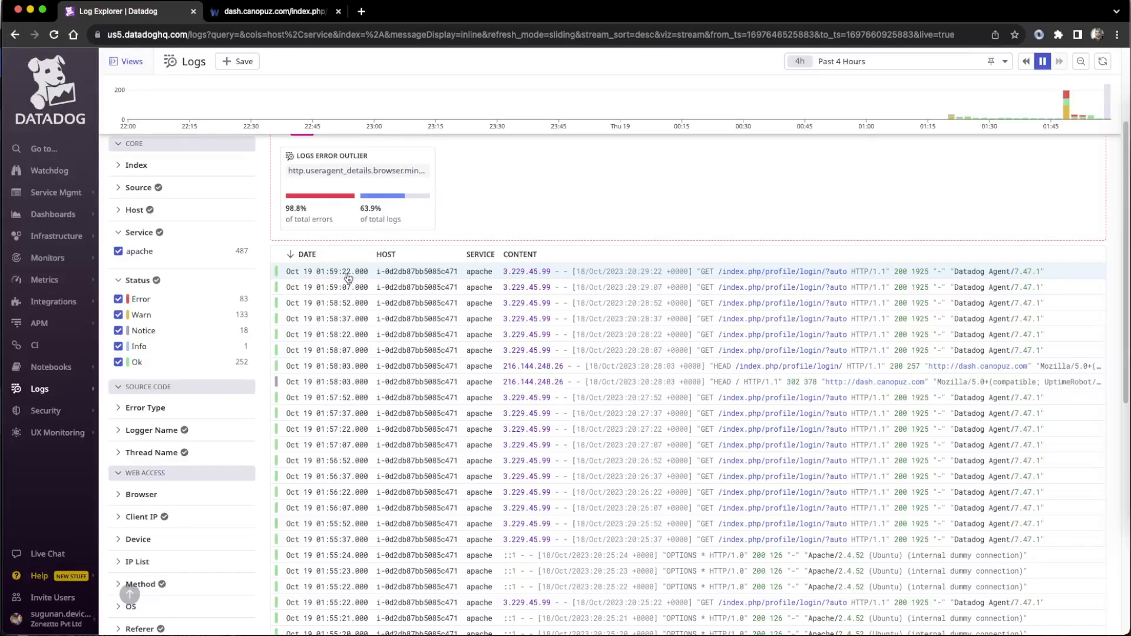
mouse_move(449, 318)
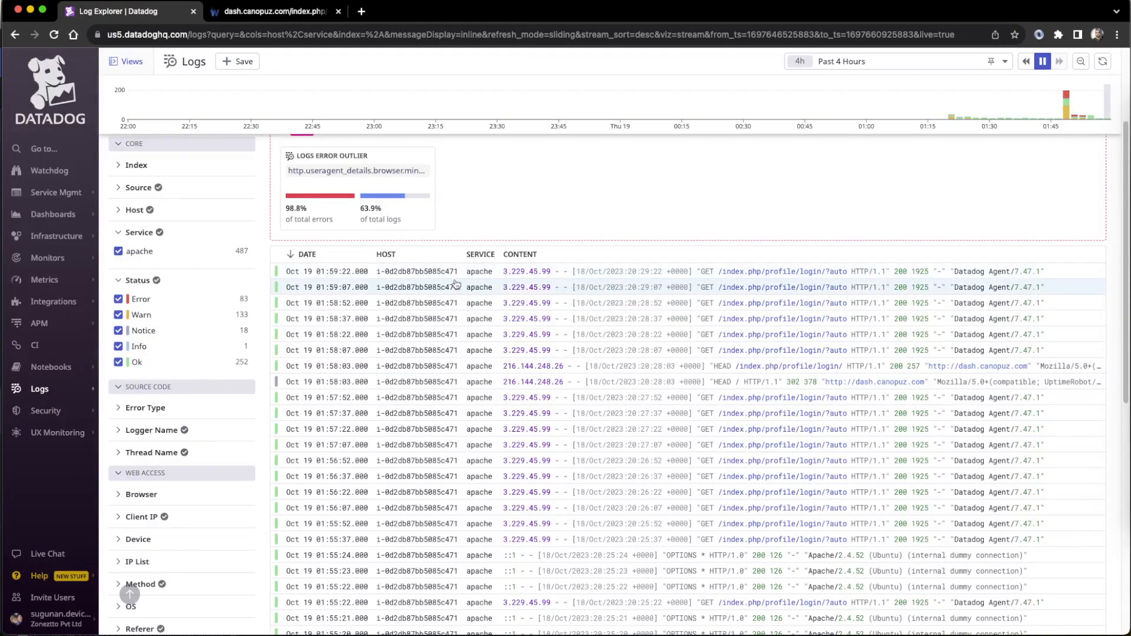
left_click(274, 10)
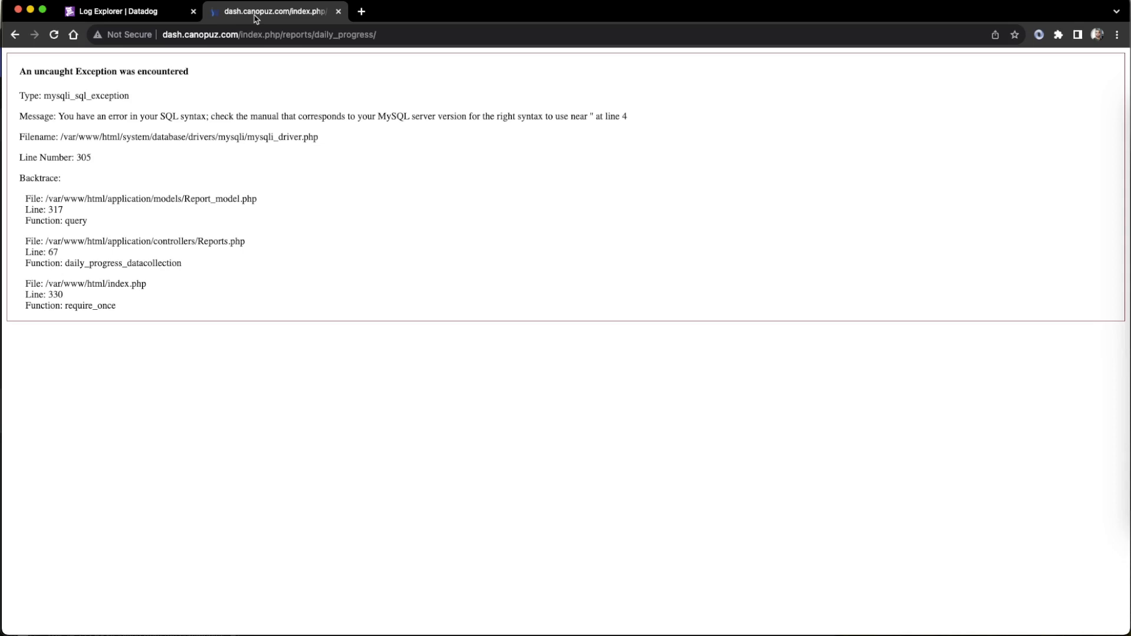
left_click(53, 34)
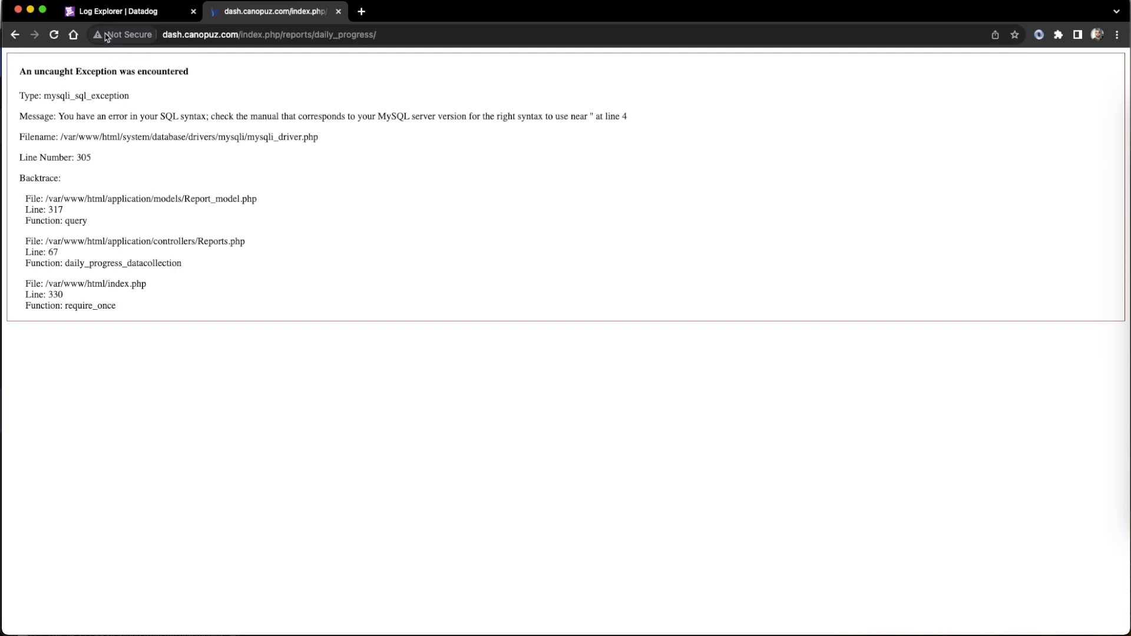
left_click(115, 10)
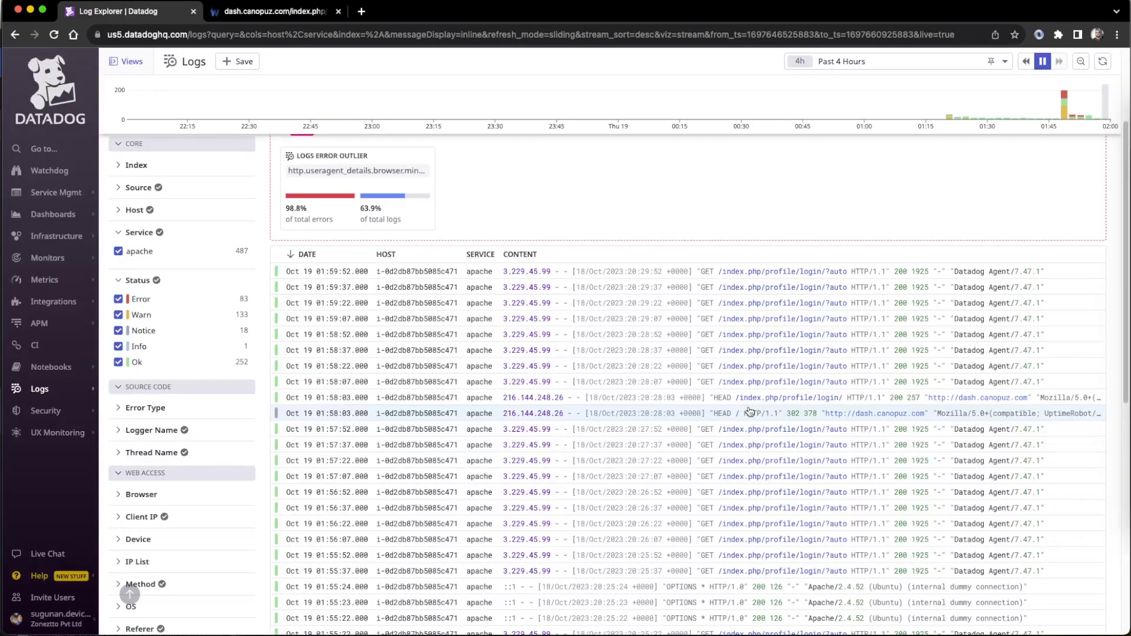
scroll("down", 3)
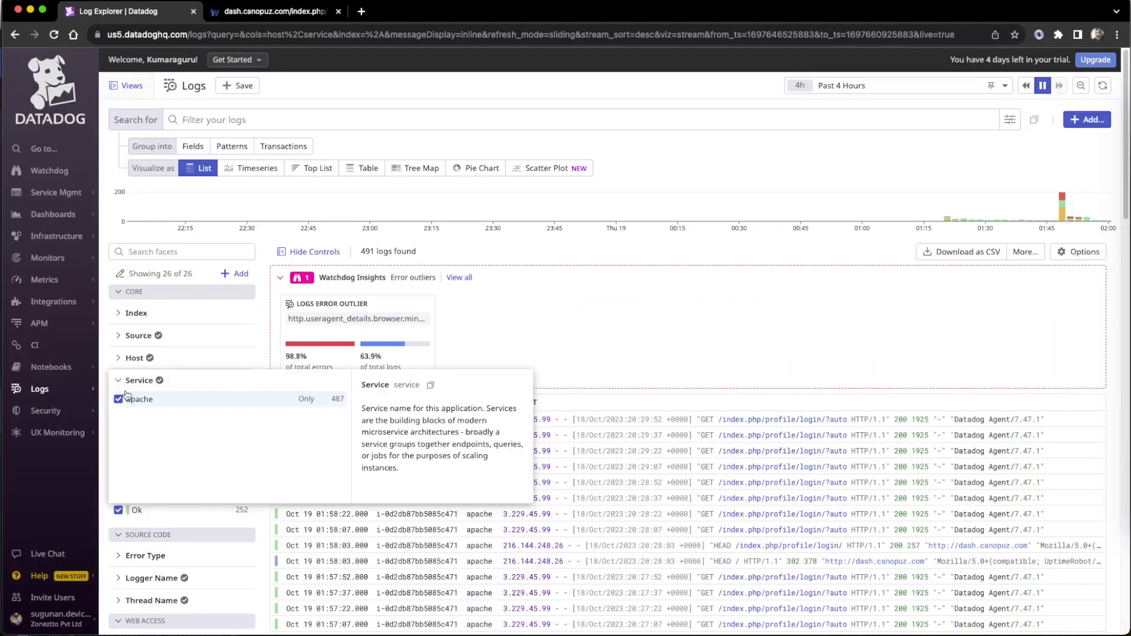
mouse_move(140, 403)
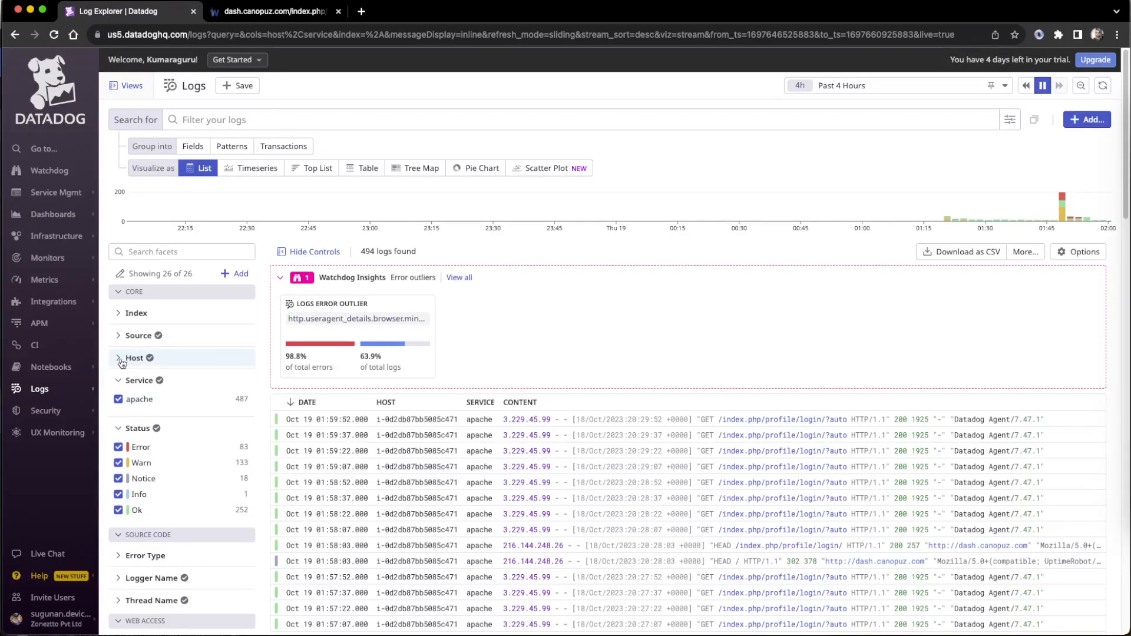
left_click(136, 312)
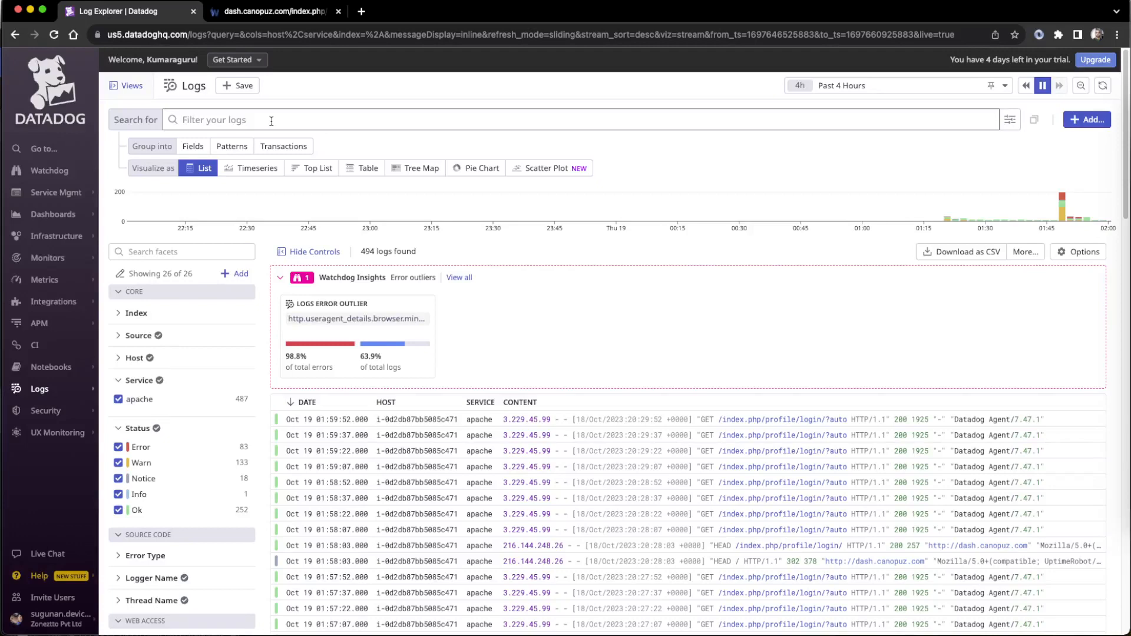
mouse_move(857, 334)
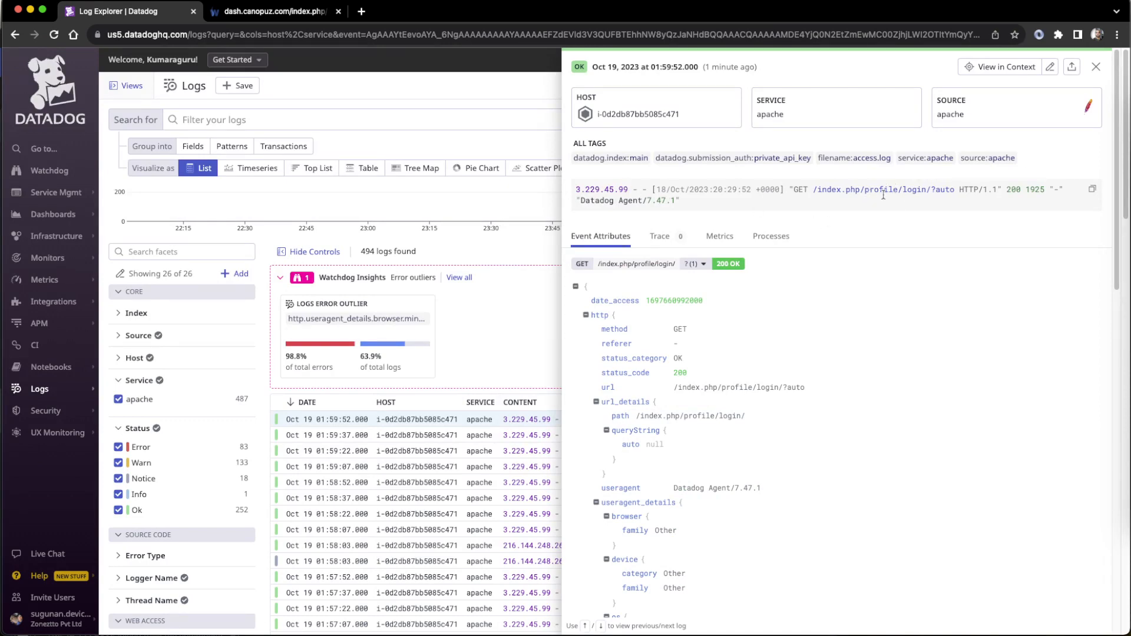
left_click(1096, 66)
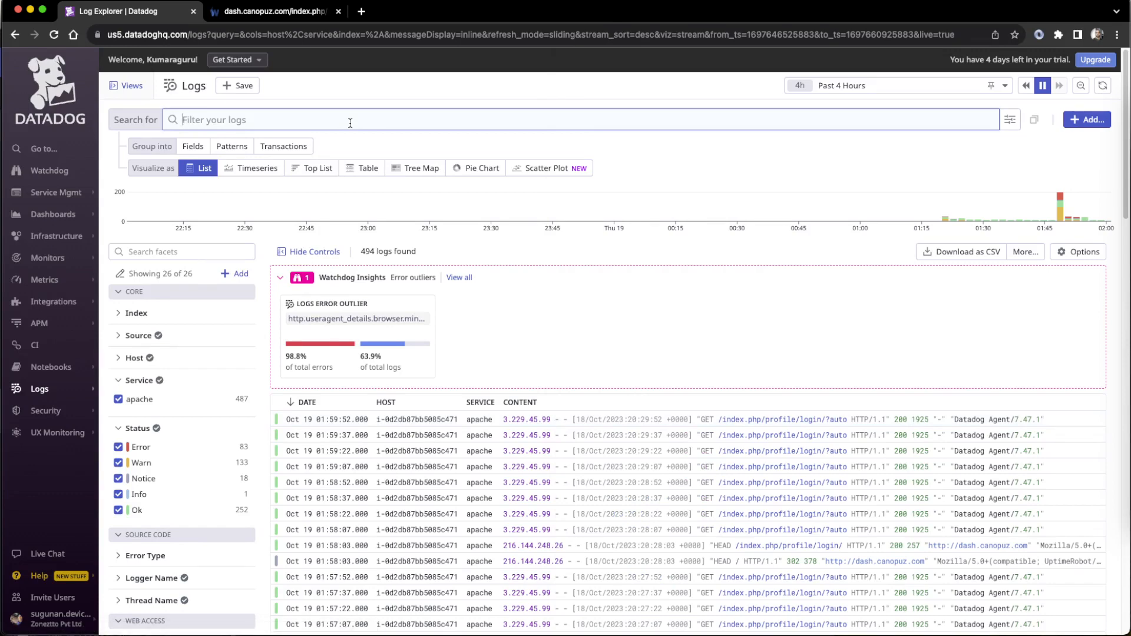
Search the logs for "profile" "edit" and scroll to the matching entries
type("'")
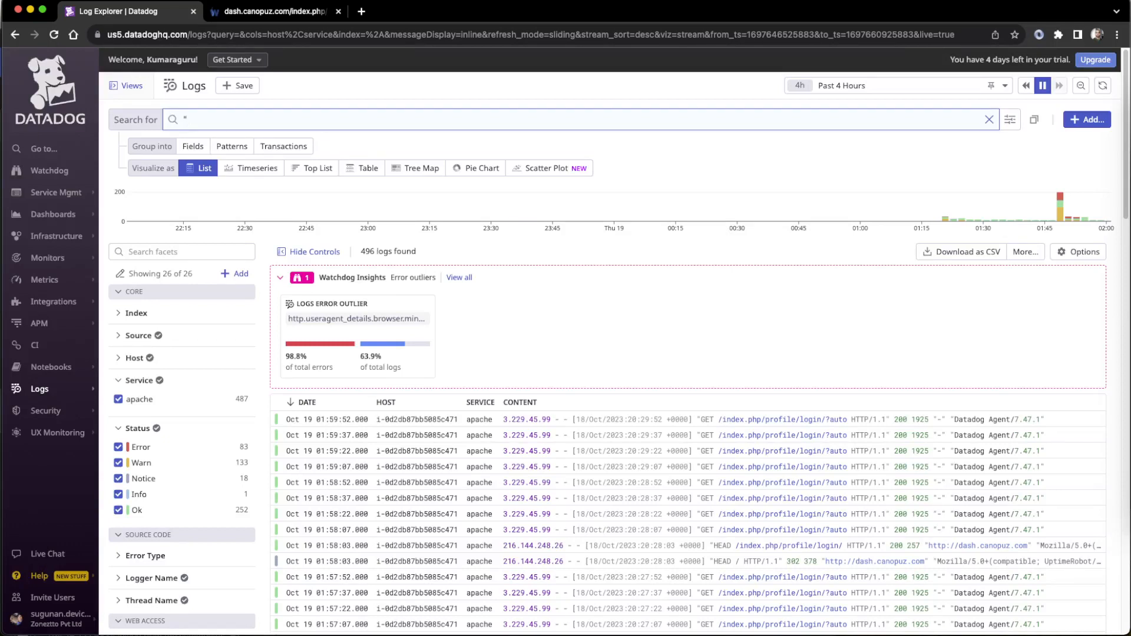
type("profile\"")
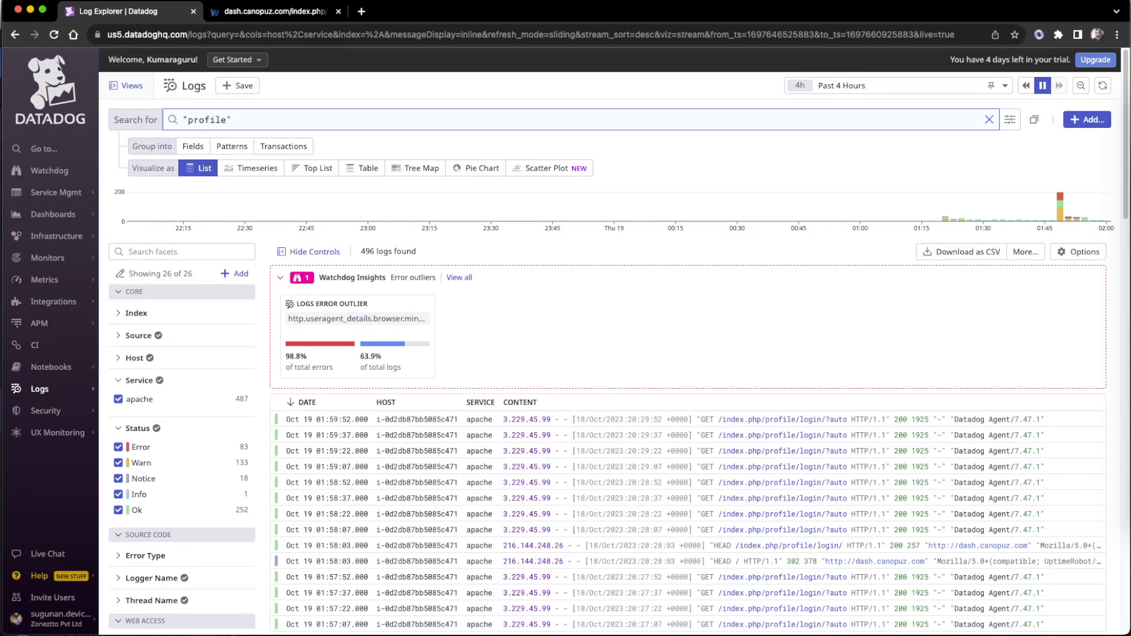
left_click(231, 121)
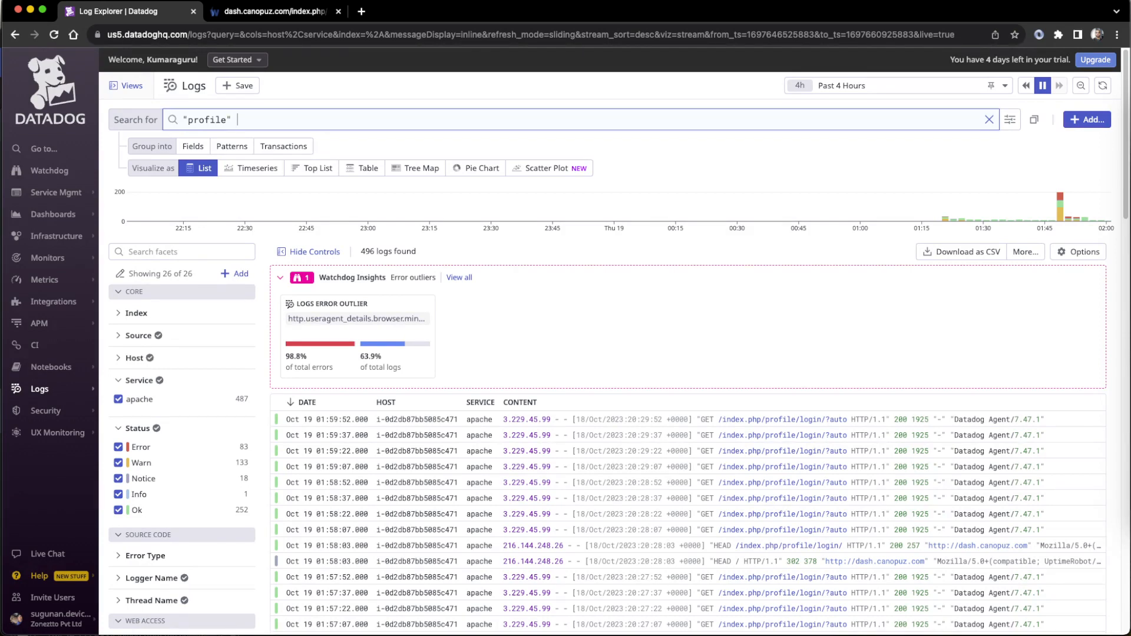
type("\"edit")
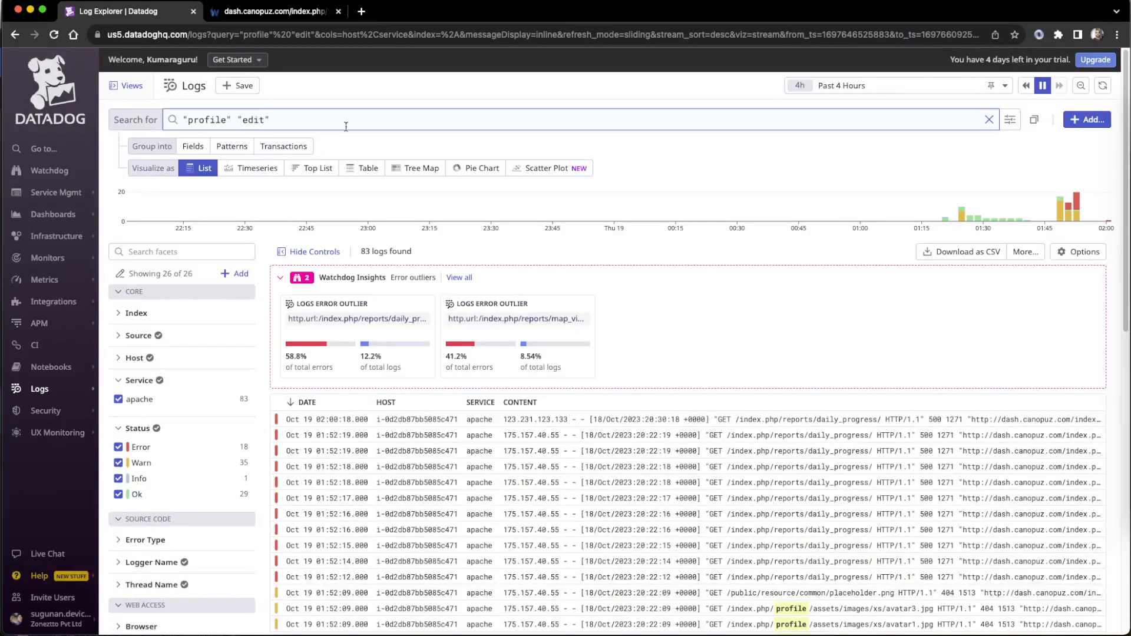
scroll("down", 3)
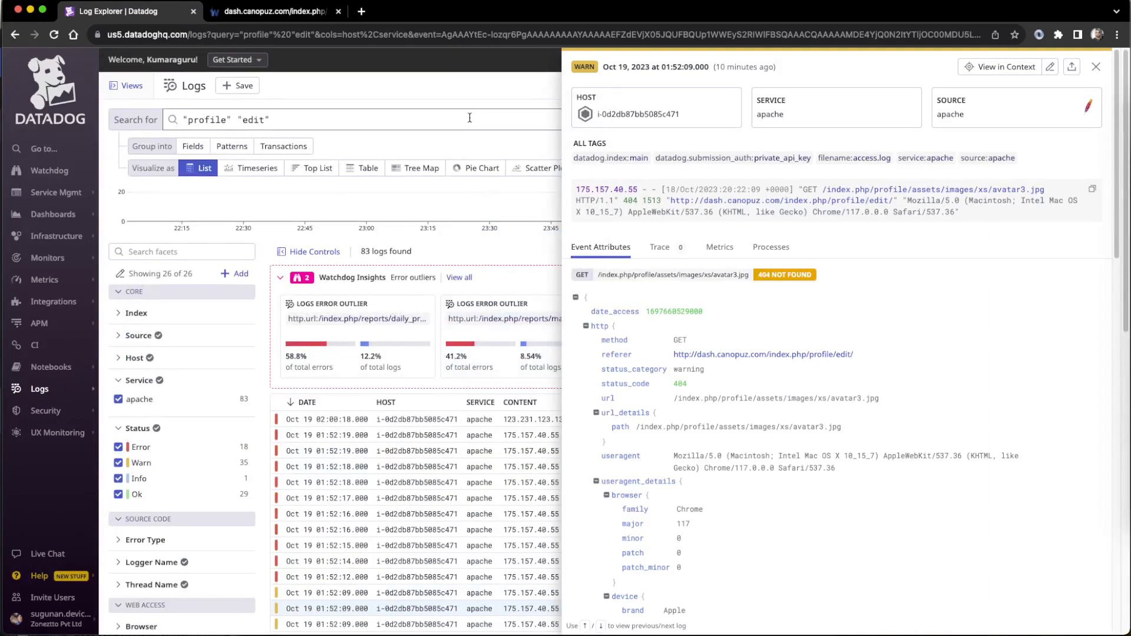
Close the 404 avatar warning log's detail panel
left_click(1096, 66)
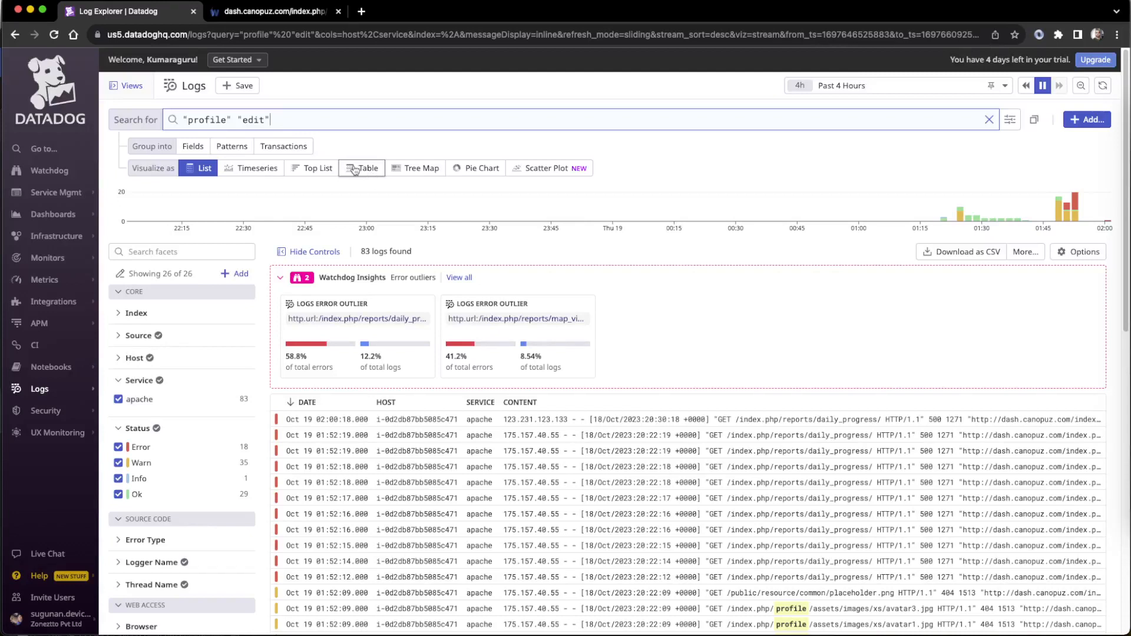
mouse_move(806, 396)
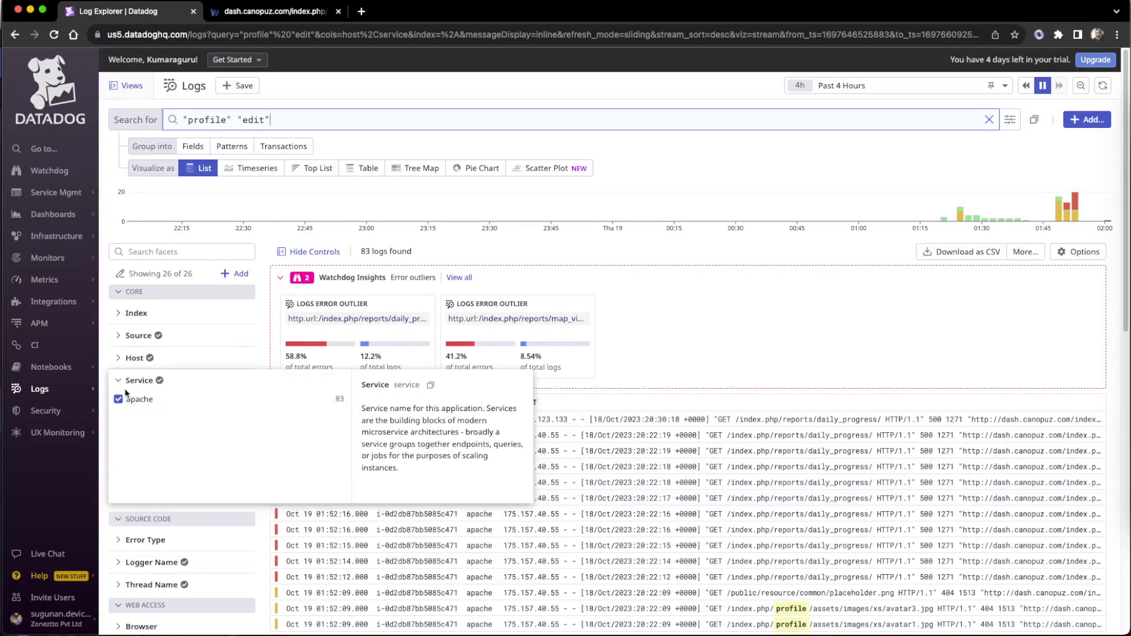
Add service:apache to the search via the Service facet
left_click(138, 400)
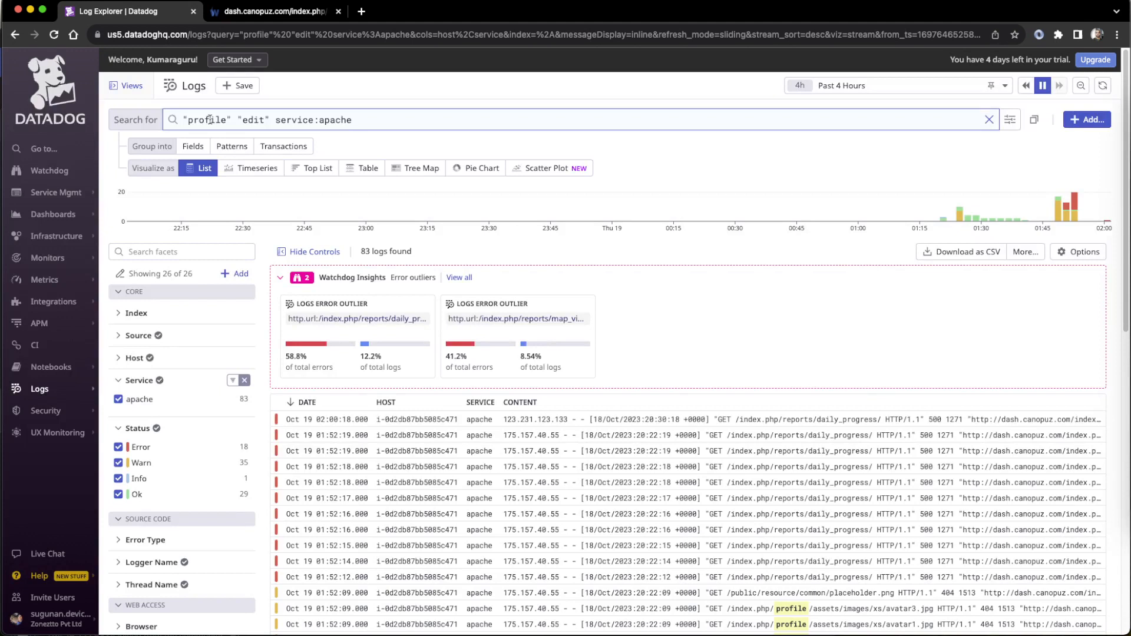
mouse_move(388, 120)
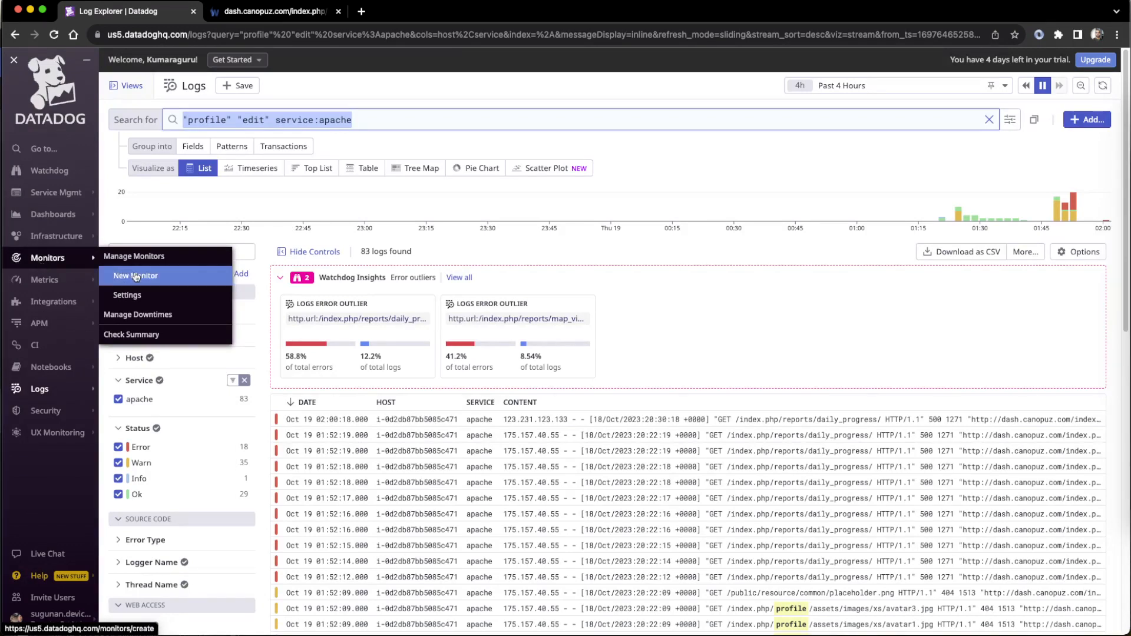
Create a new Logs monitor and set its preview range to Past 30 Minutes
left_click(135, 276)
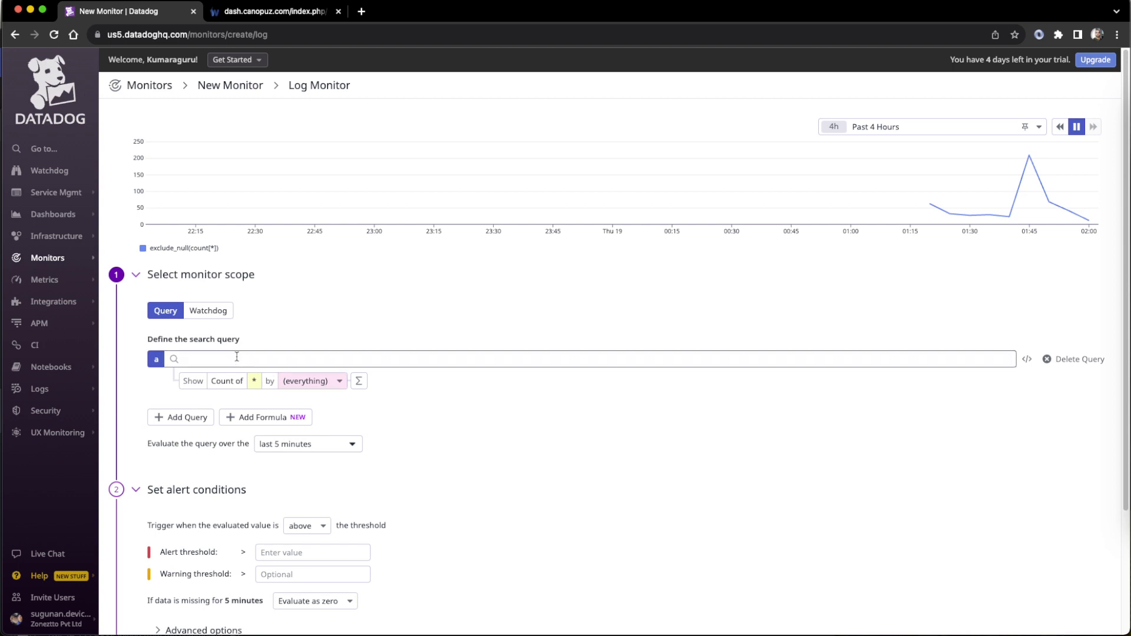
left_click(237, 358)
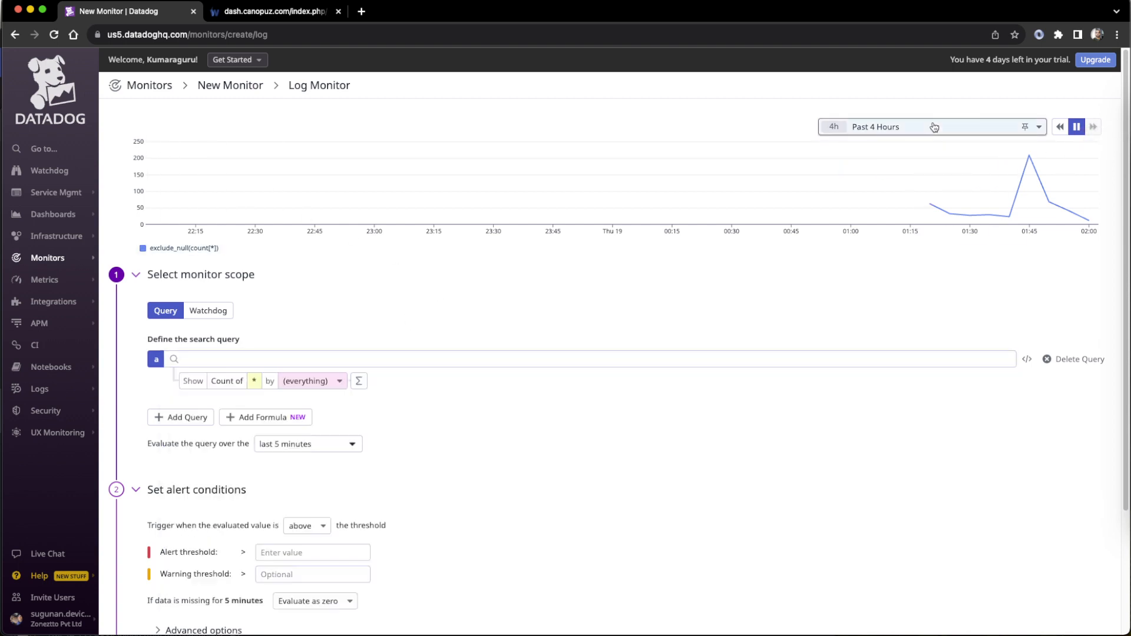
left_click(876, 127)
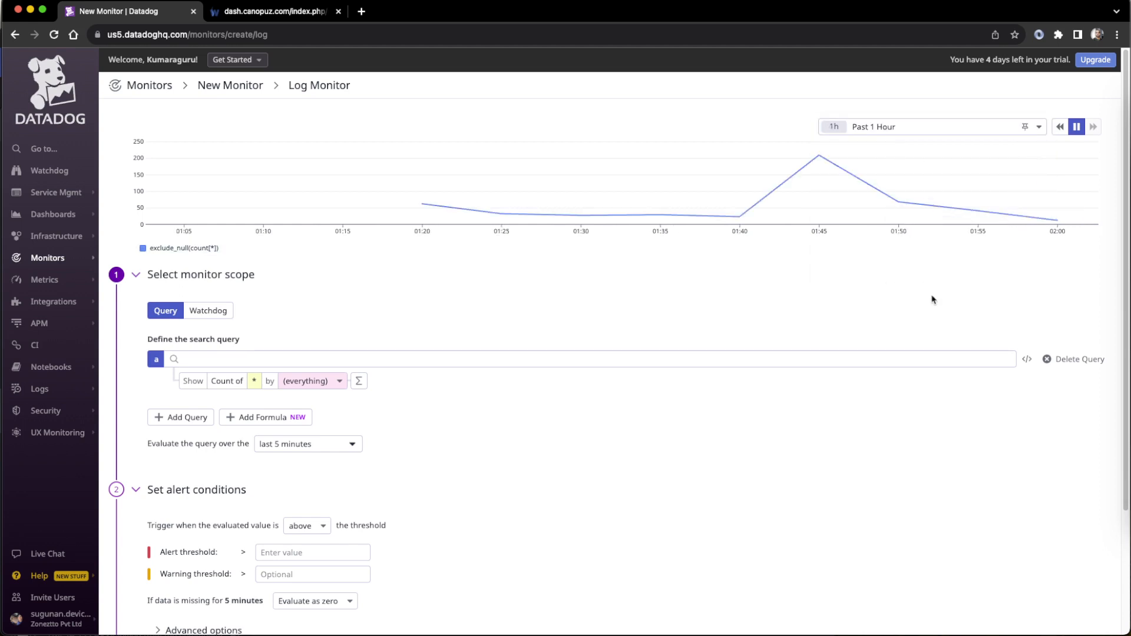
left_click(931, 127)
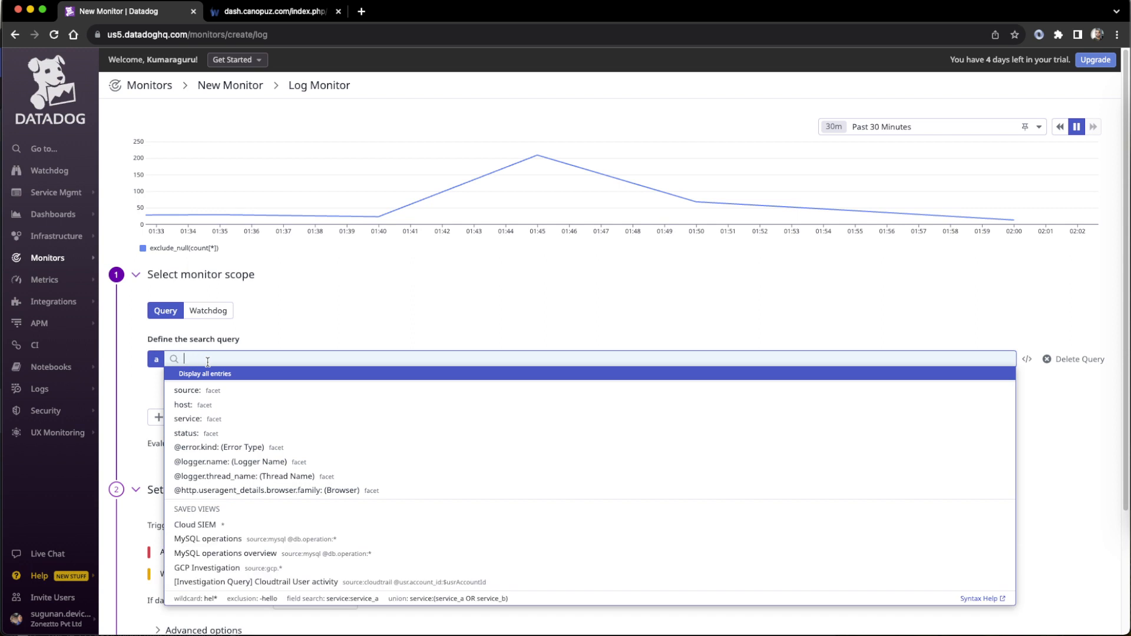
Set the monitor query to "profile" "edit" service:apache and update it
type("\"profile\" \"edit\" service:apache")
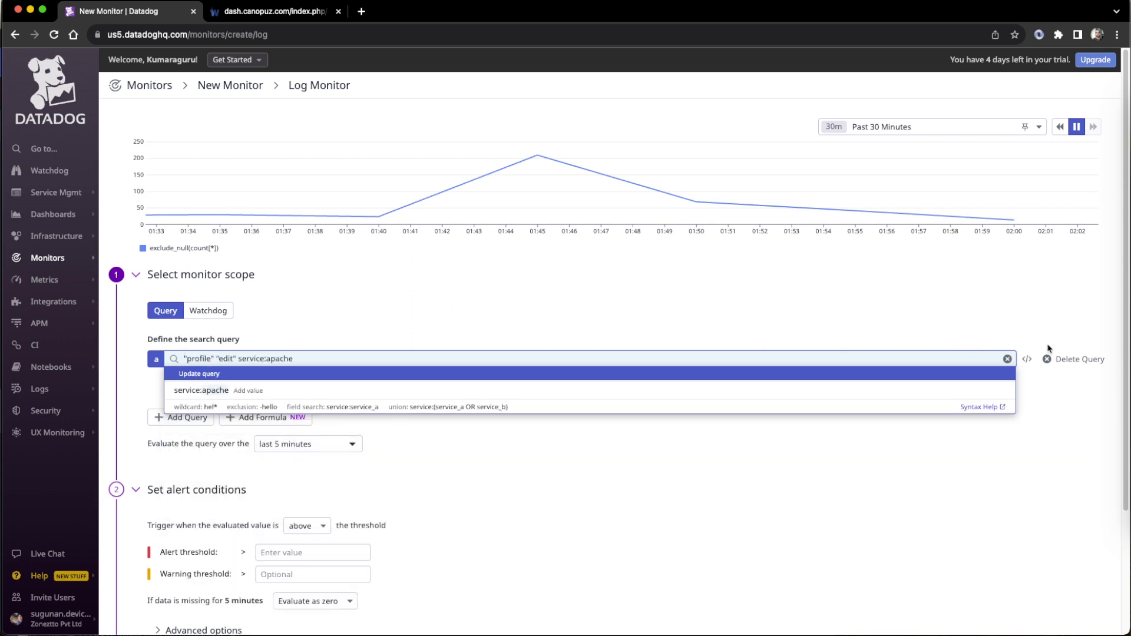
left_click(199, 373)
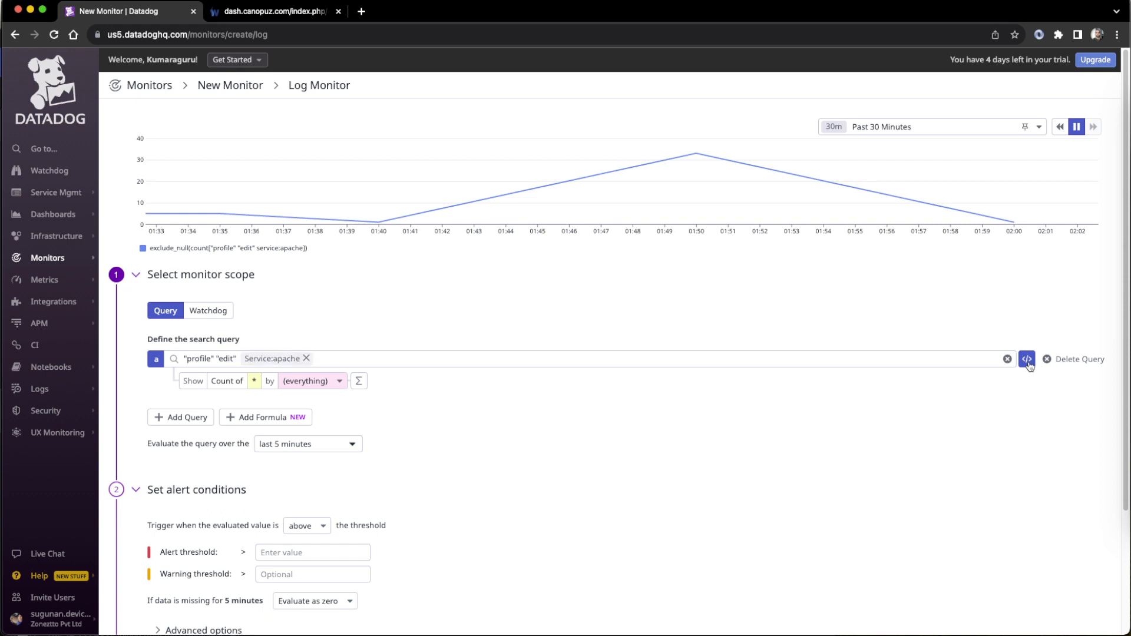
mouse_move(465, 404)
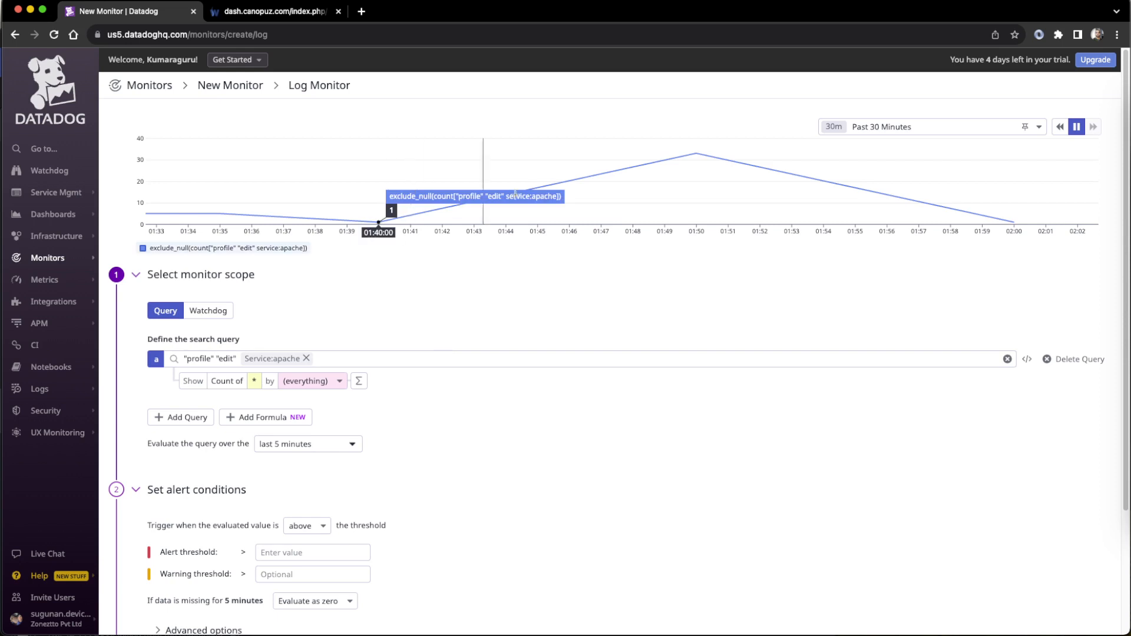
mouse_move(310, 397)
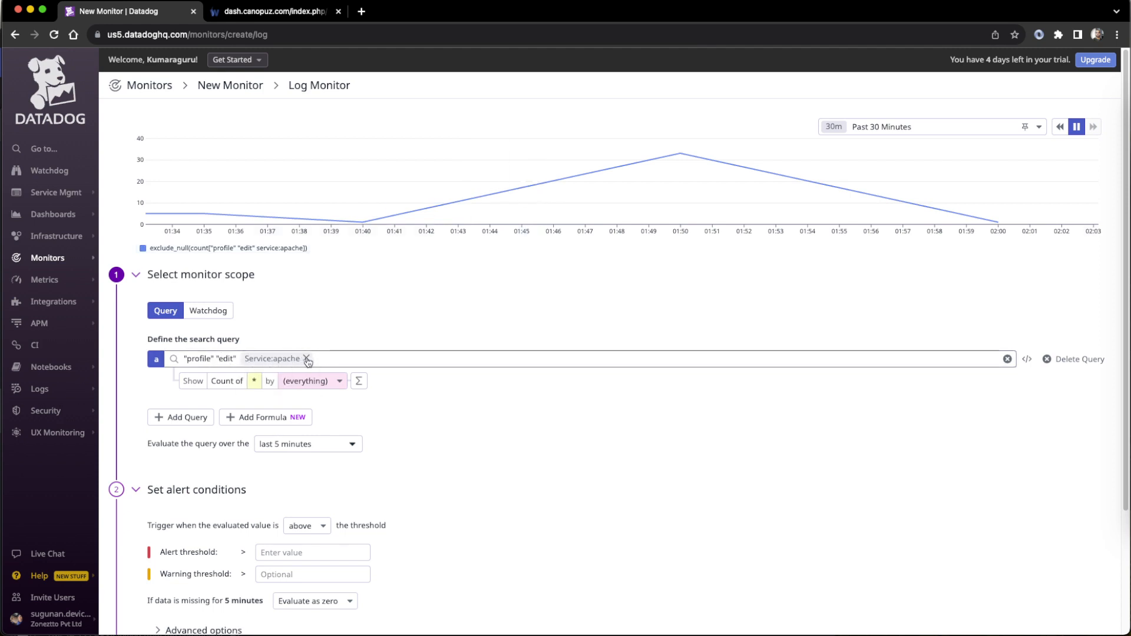
Clear the monitor query and re-enter it as "profile" service:apache
left_click(307, 359)
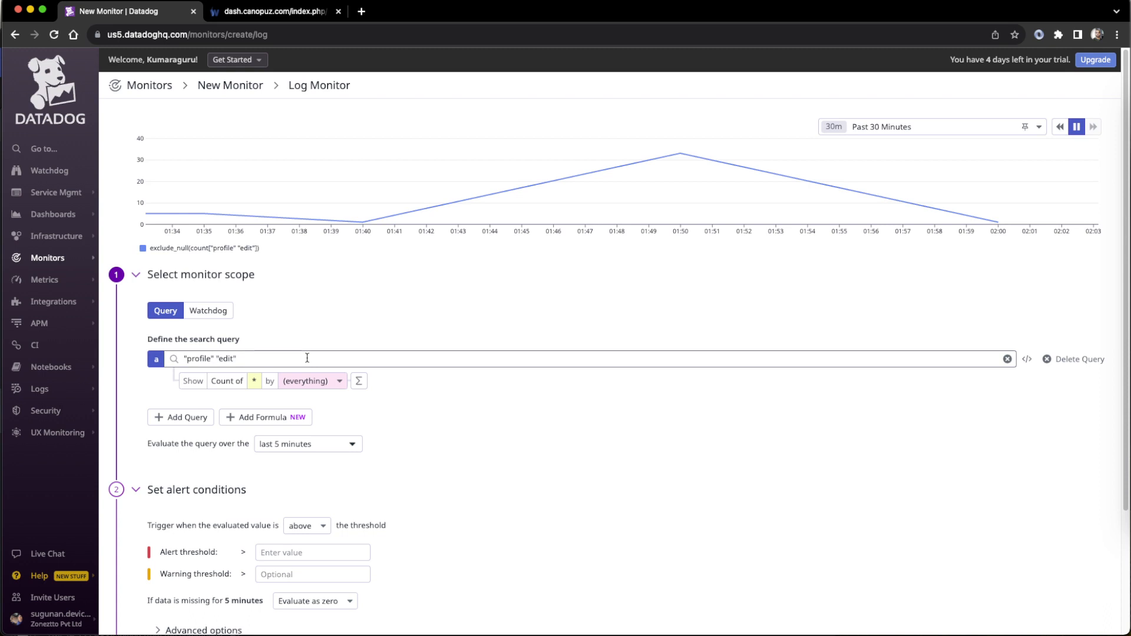
left_click(1008, 358)
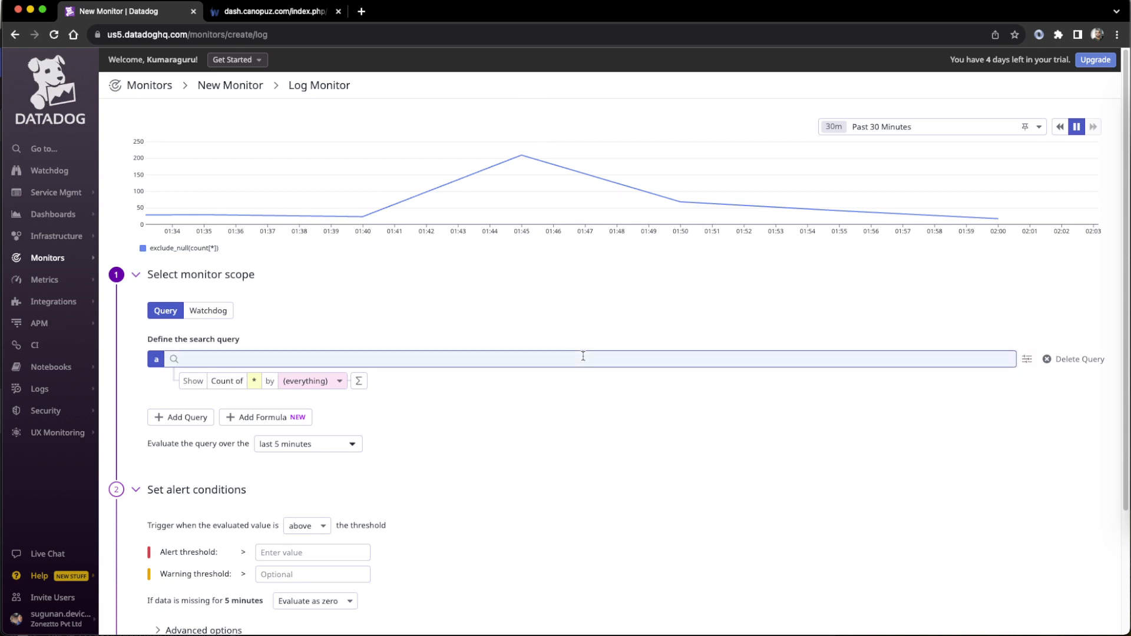
type("\"profile\" \"edit\" service:apache")
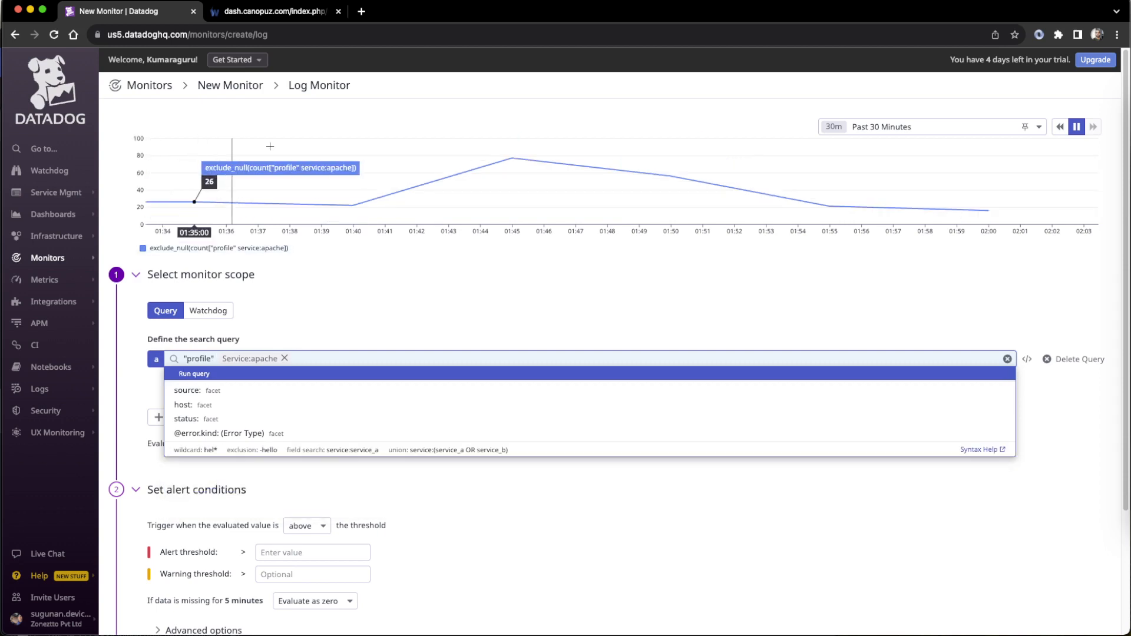
mouse_move(342, 336)
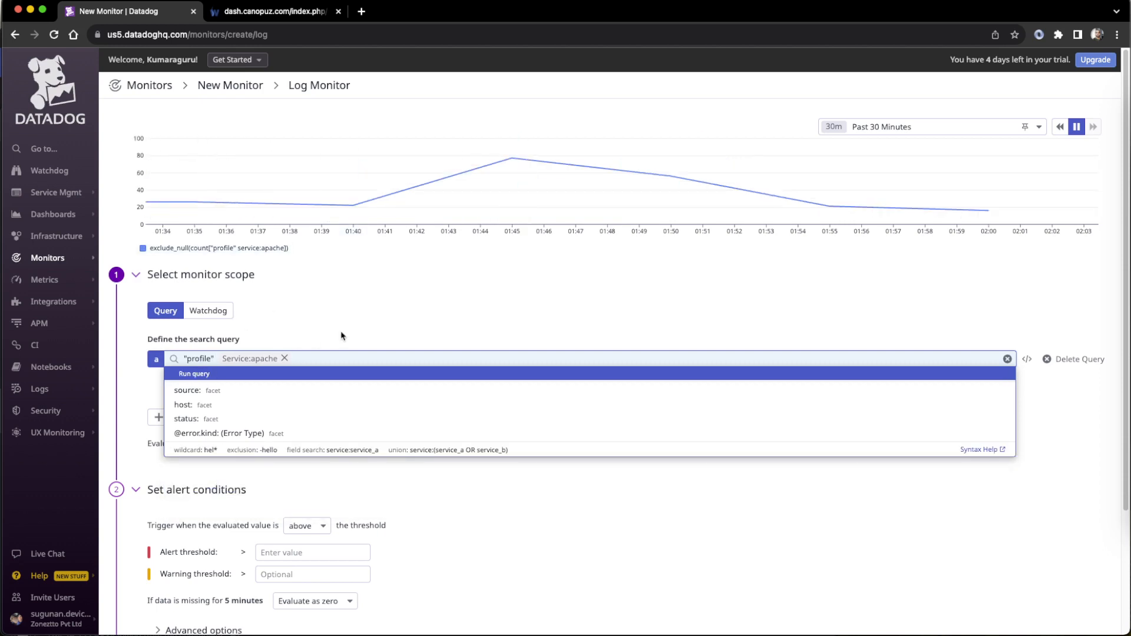
Confirm the query and try counting unique hosts in the preview
left_click(249, 358)
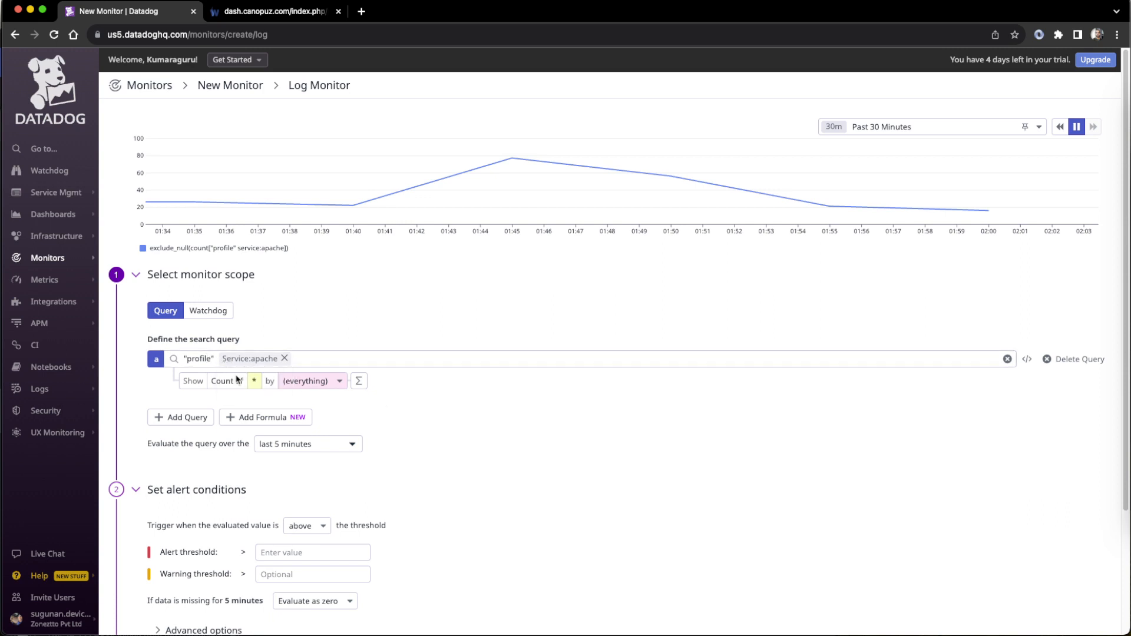
left_click(255, 380)
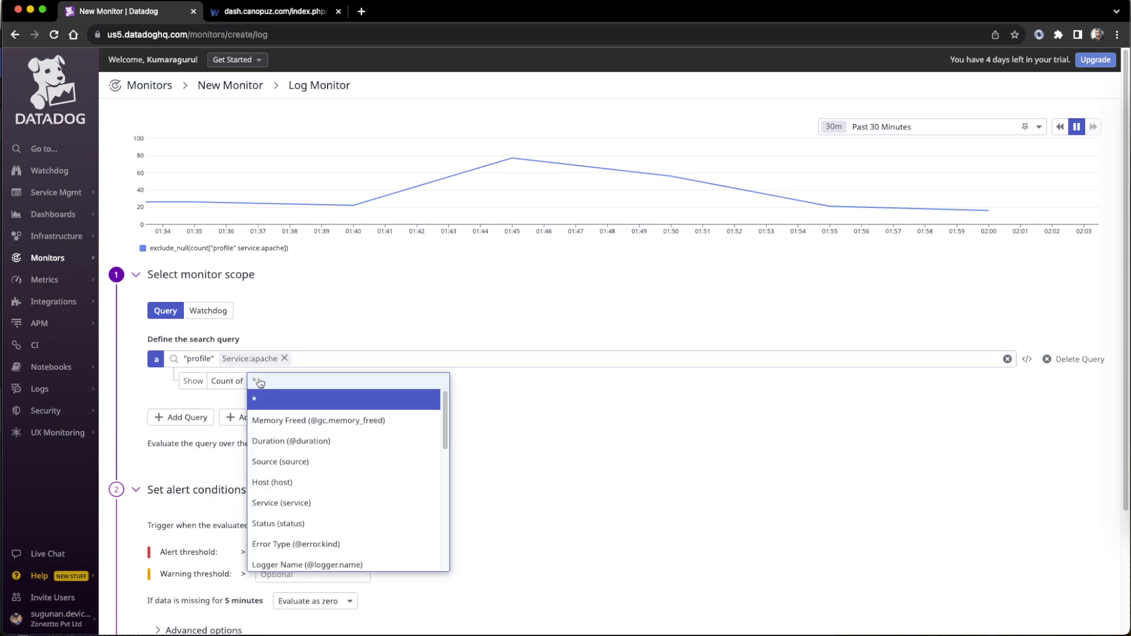
mouse_move(303, 482)
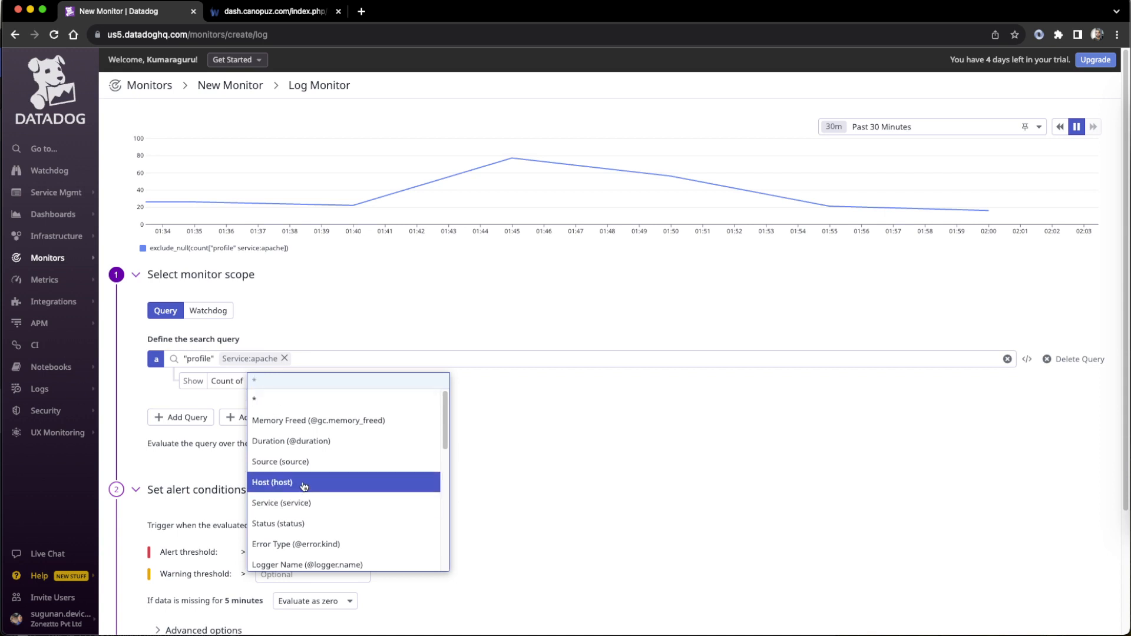
left_click(272, 482)
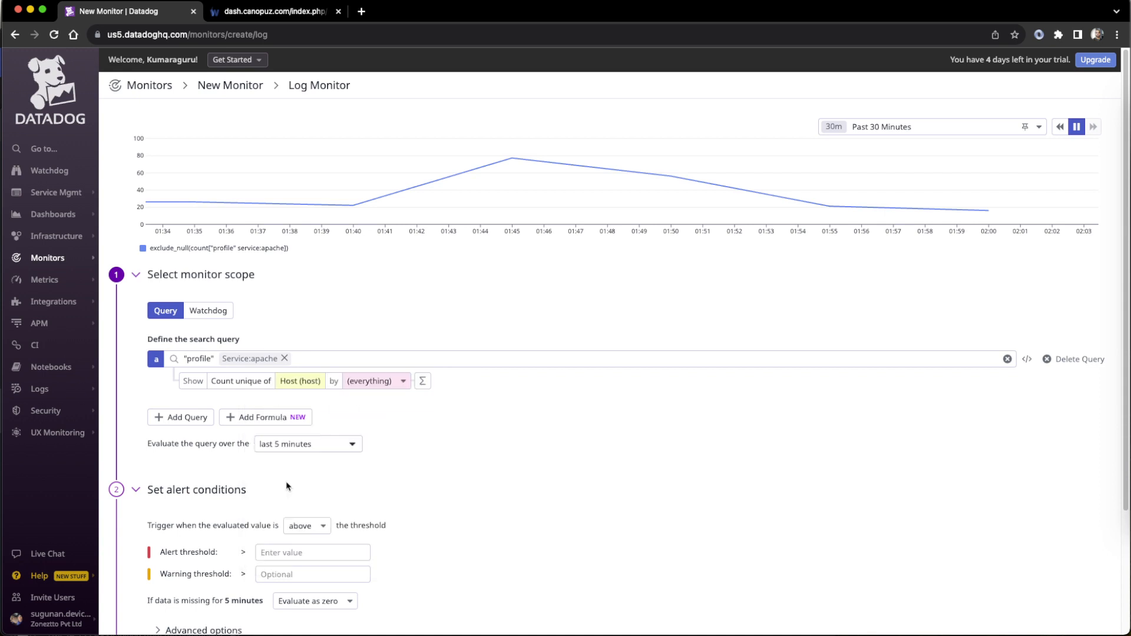
left_click(313, 601)
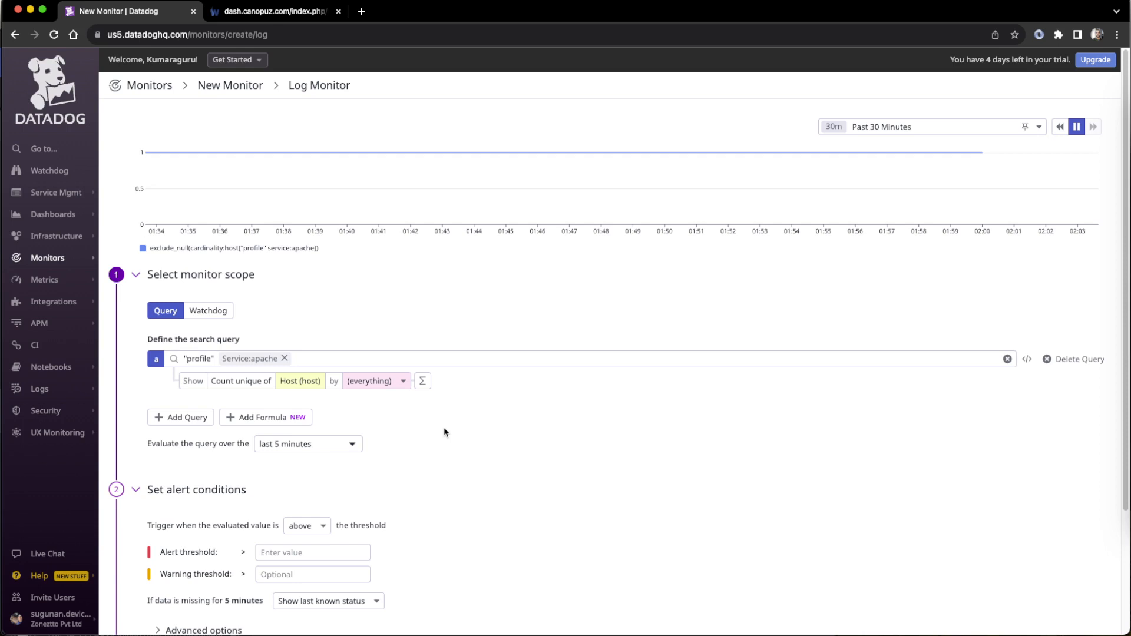
mouse_move(369, 384)
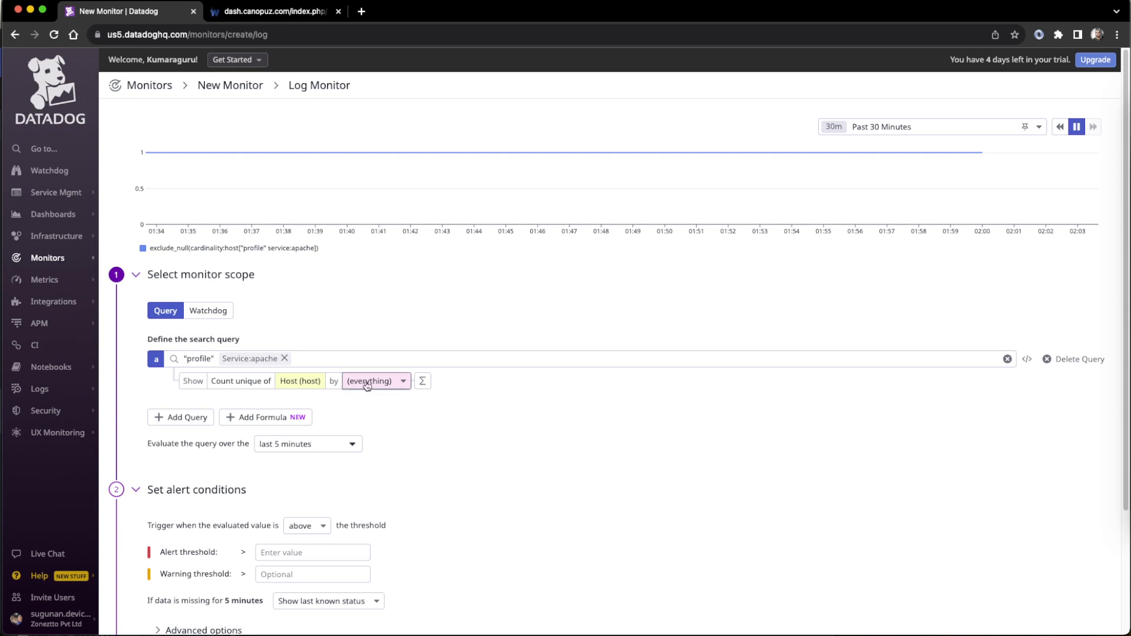
Group the log count by Host so it reads Count of * by Host (host)
left_click(370, 380)
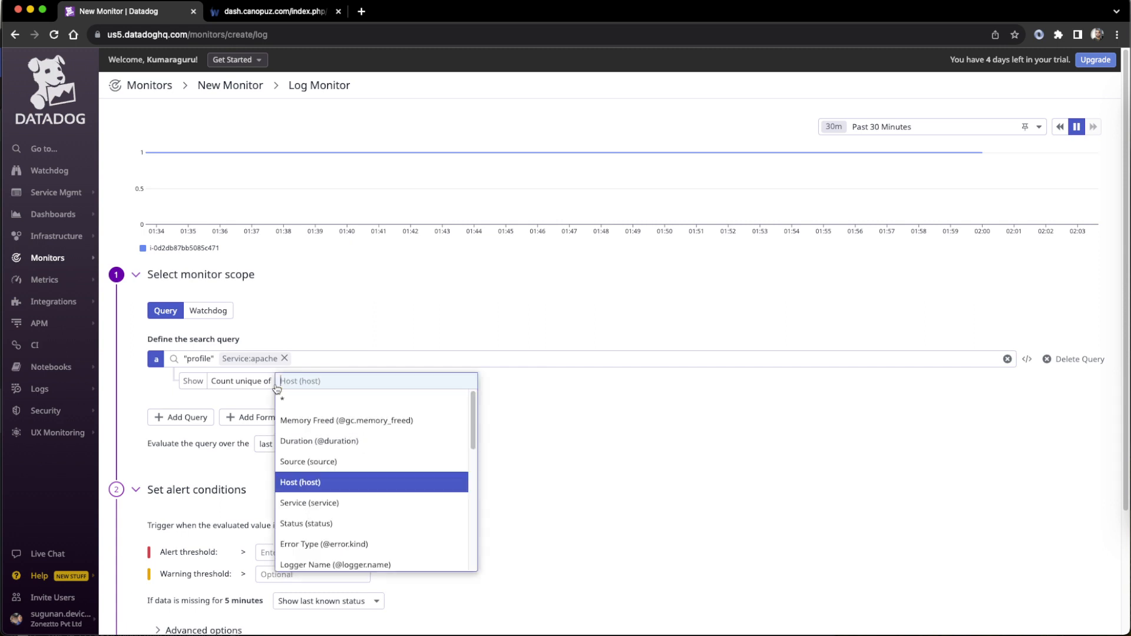
left_click(301, 482)
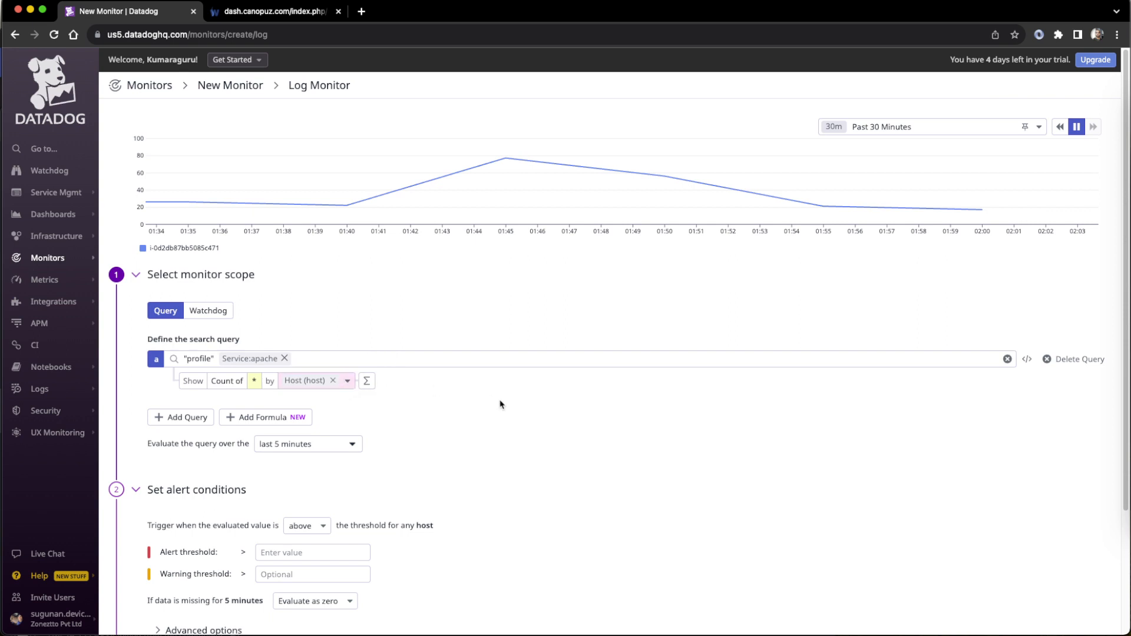
left_click(307, 444)
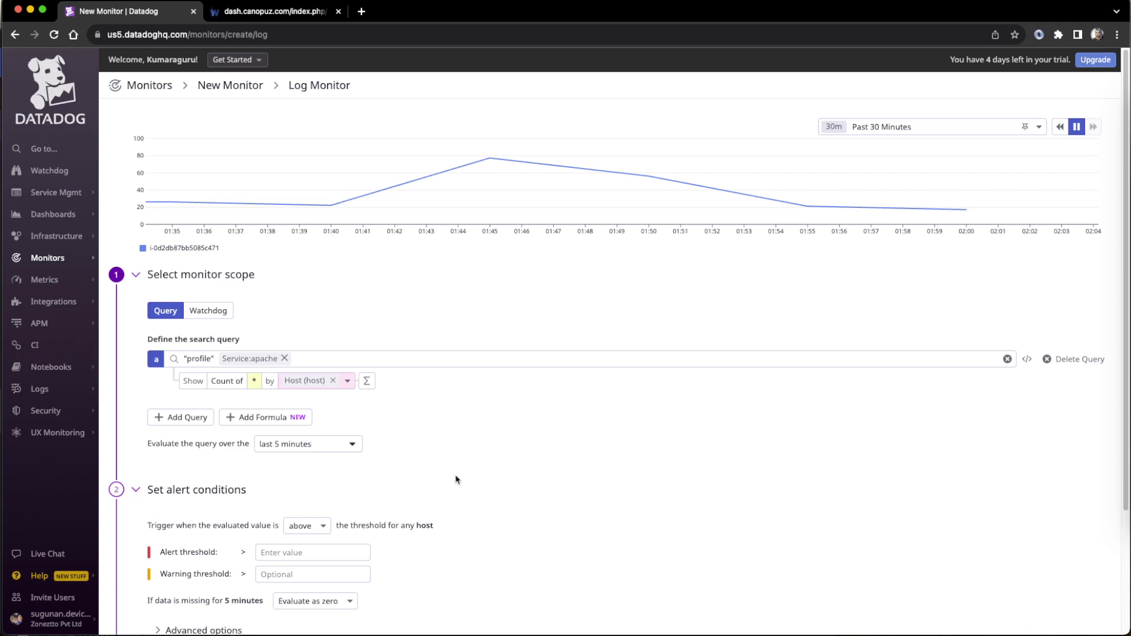
Scroll through the monitor settings and bring up the Logs sidebar submenu
scroll("down", 3)
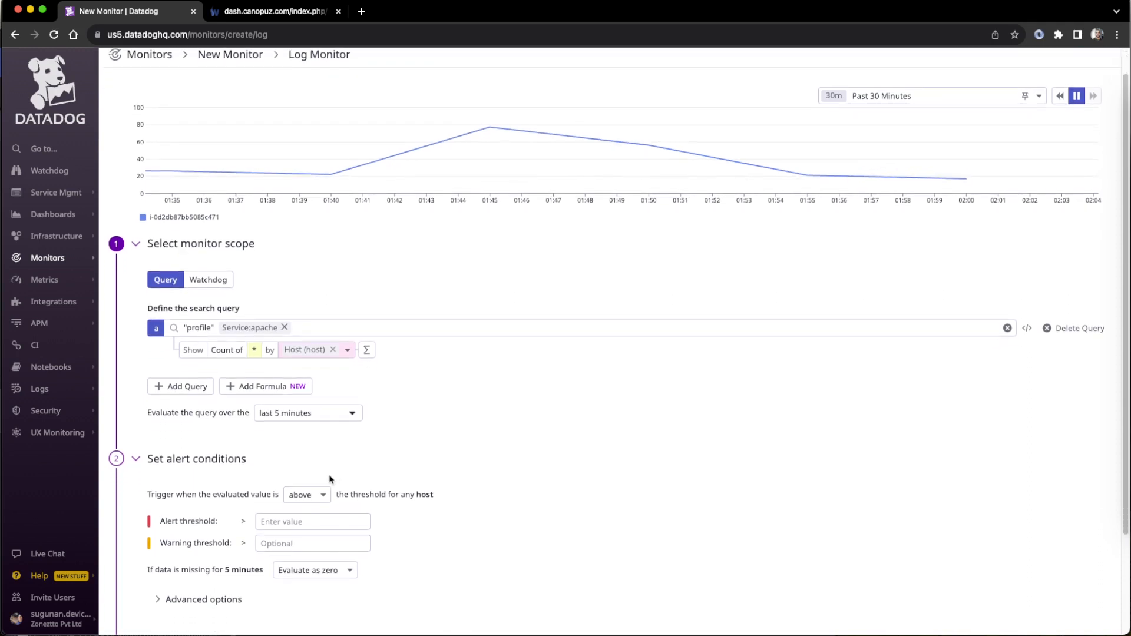
left_click(312, 521)
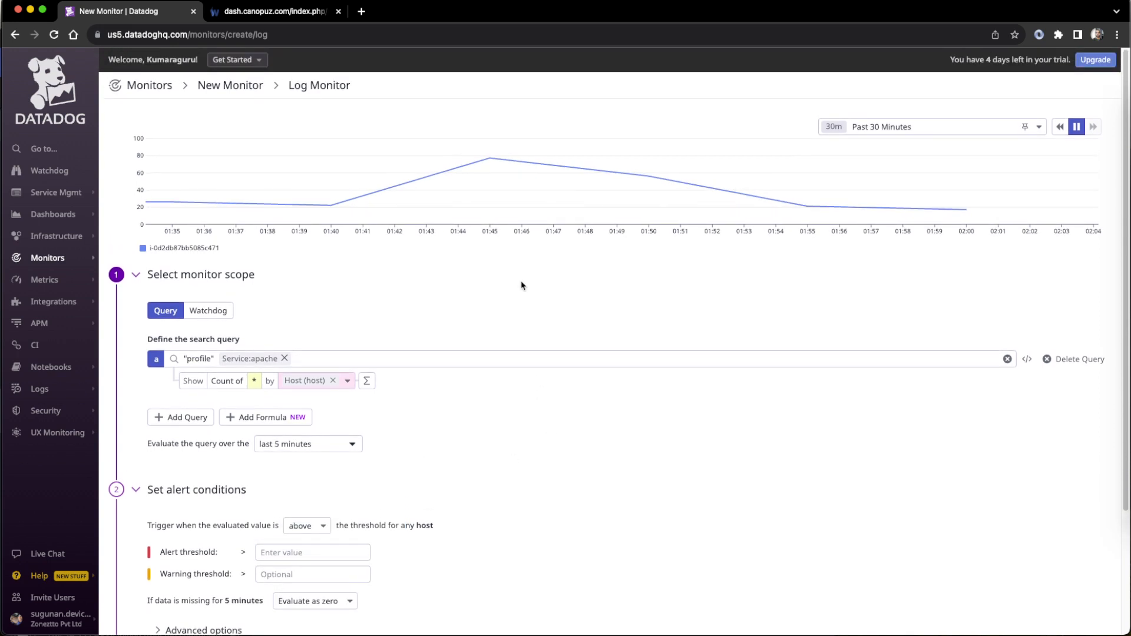
mouse_move(515, 278)
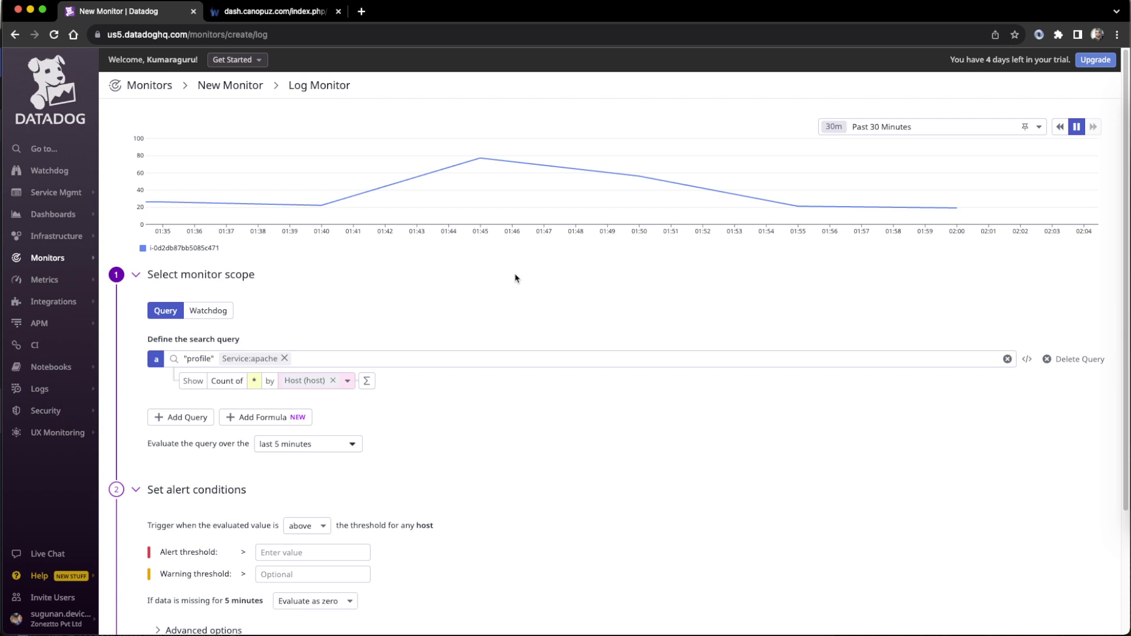
scroll("down", 3)
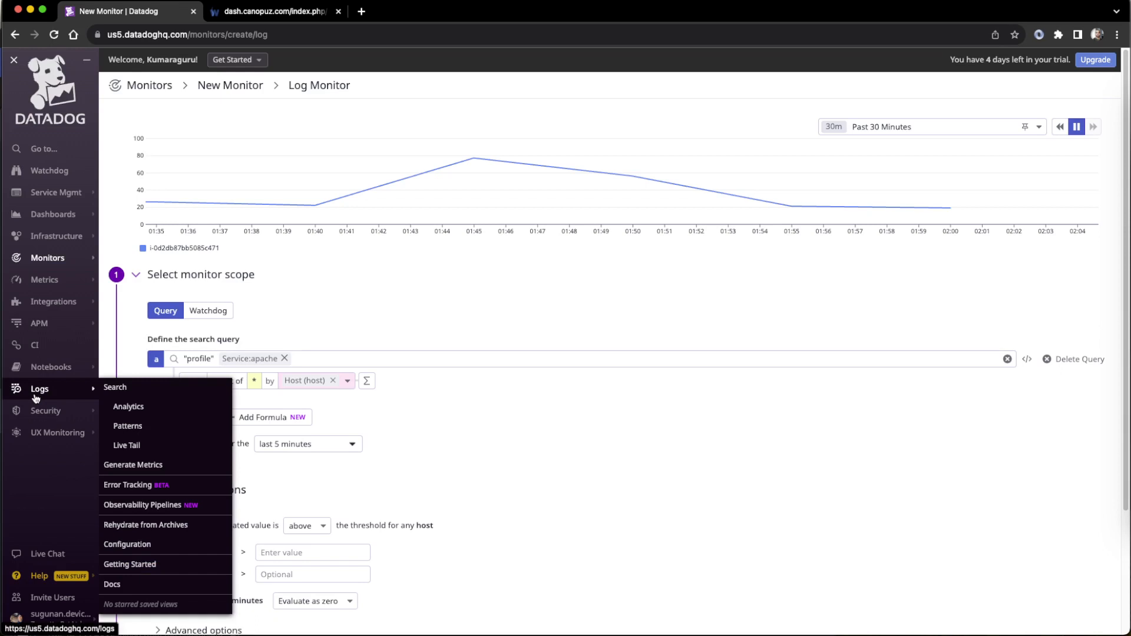
mouse_move(127, 446)
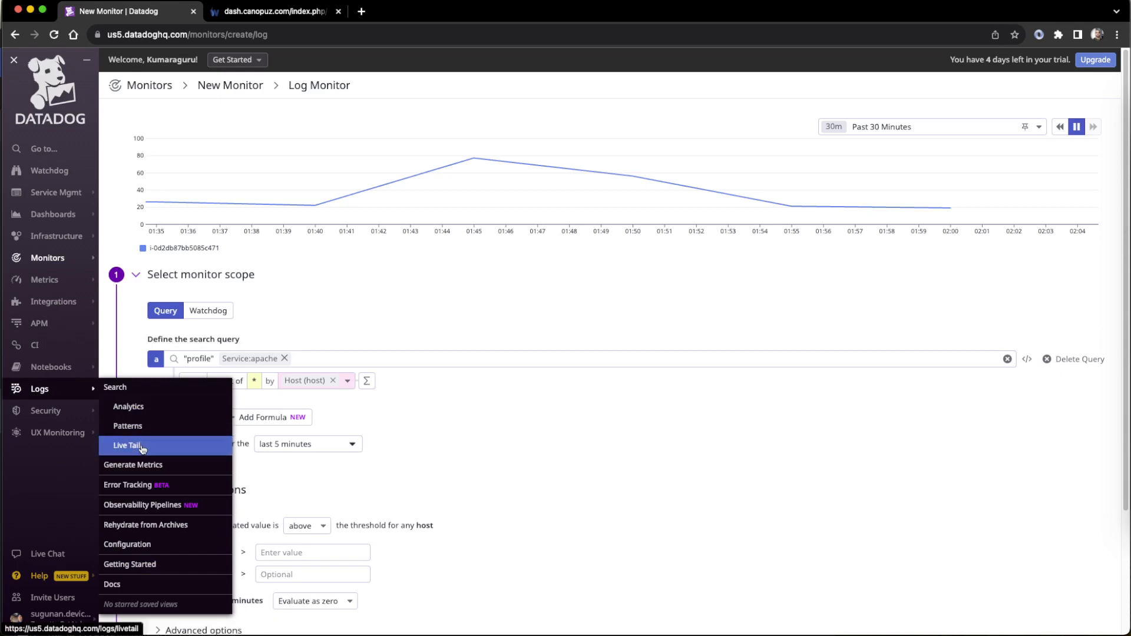
Stream apache logs in Live Tail while reloading the failing daily progress report page to produce HTTP 500 errors
left_click(126, 446)
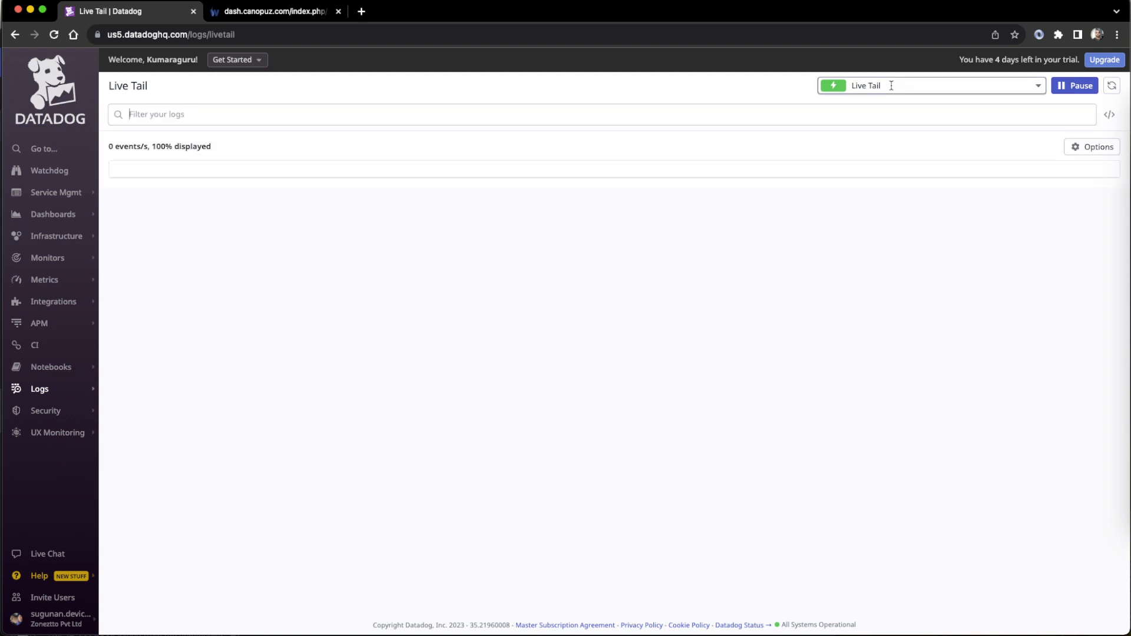
left_click(272, 11)
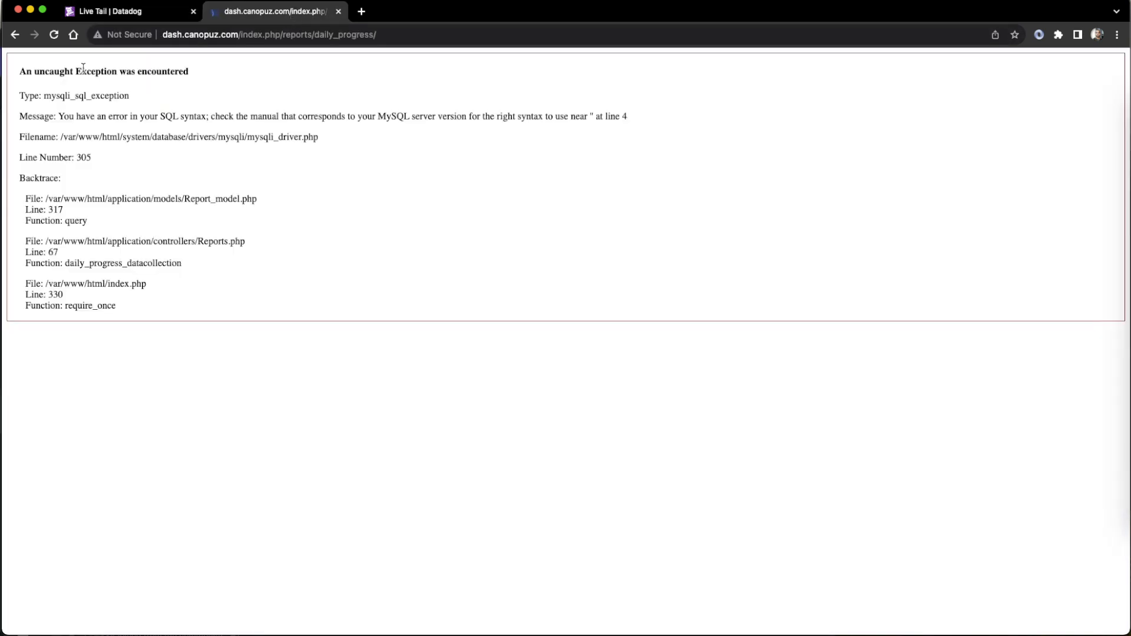
left_click(53, 34)
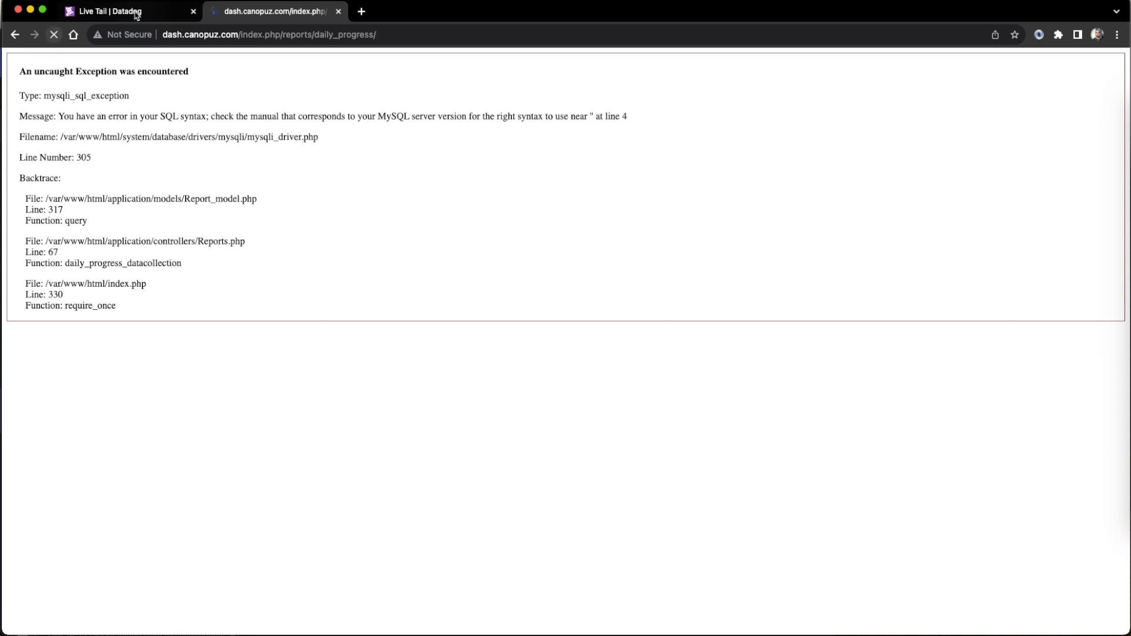
left_click(123, 10)
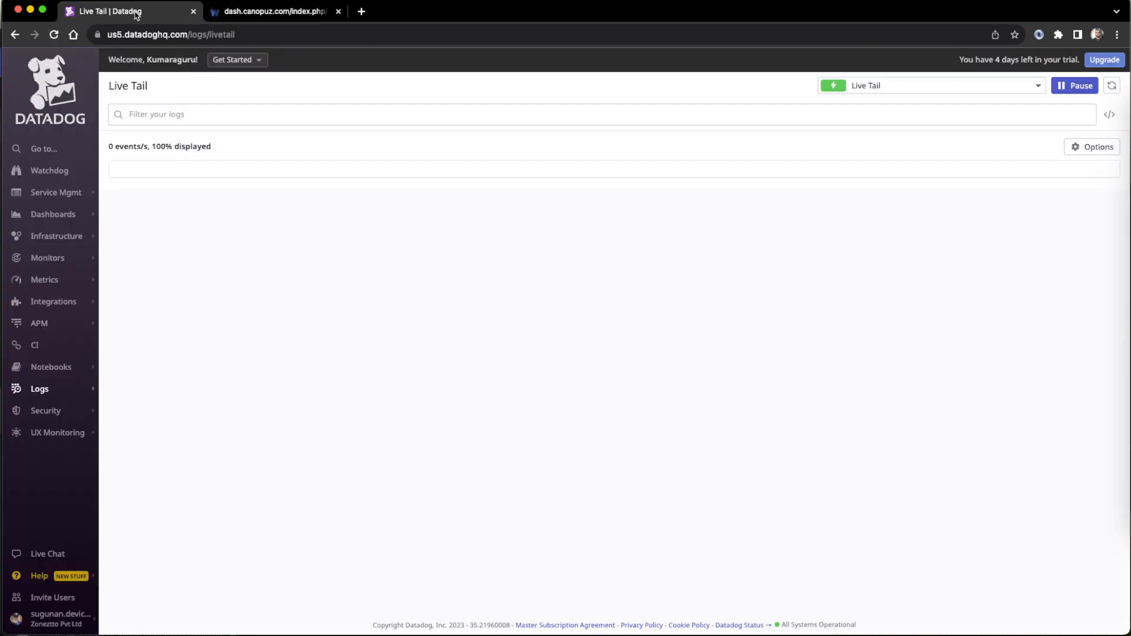
left_click(272, 10)
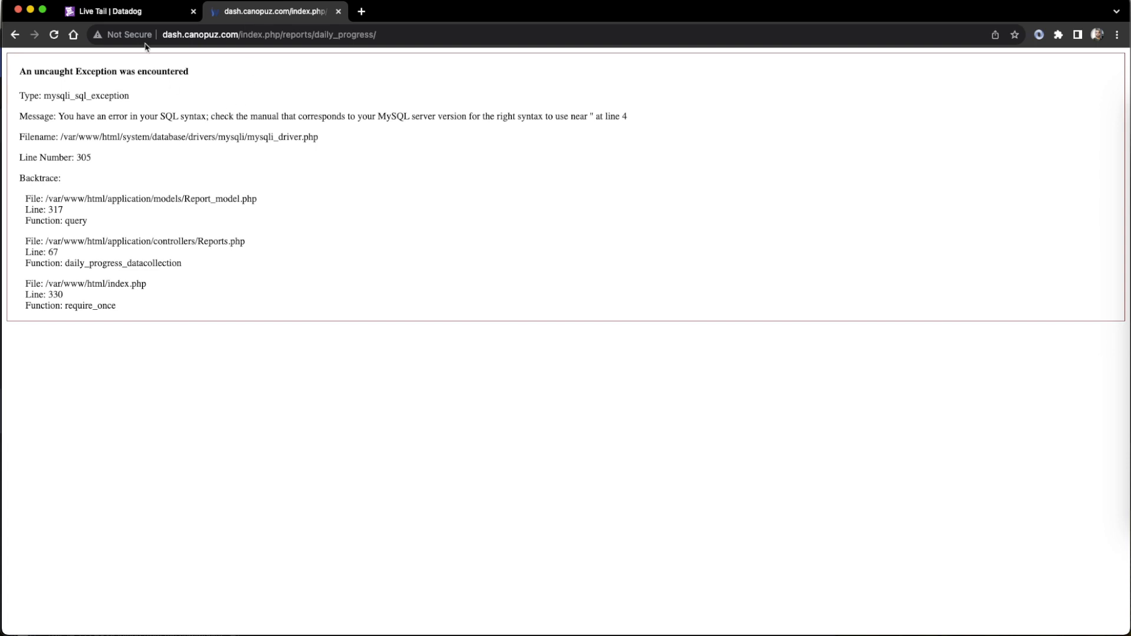
left_click(123, 10)
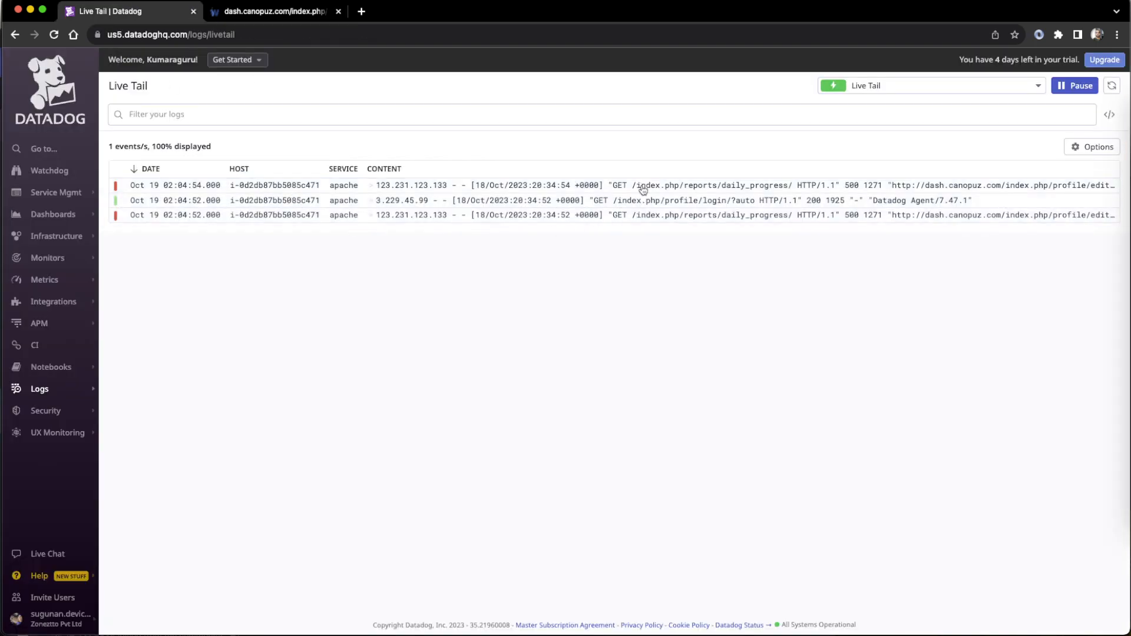
mouse_move(372, 207)
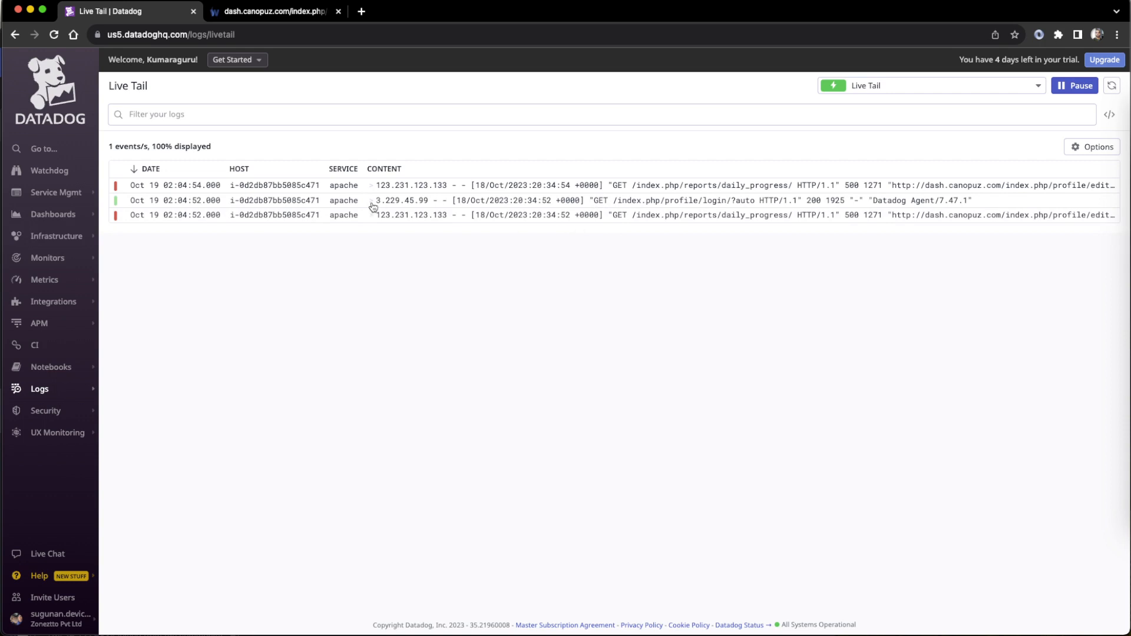
mouse_move(287, 239)
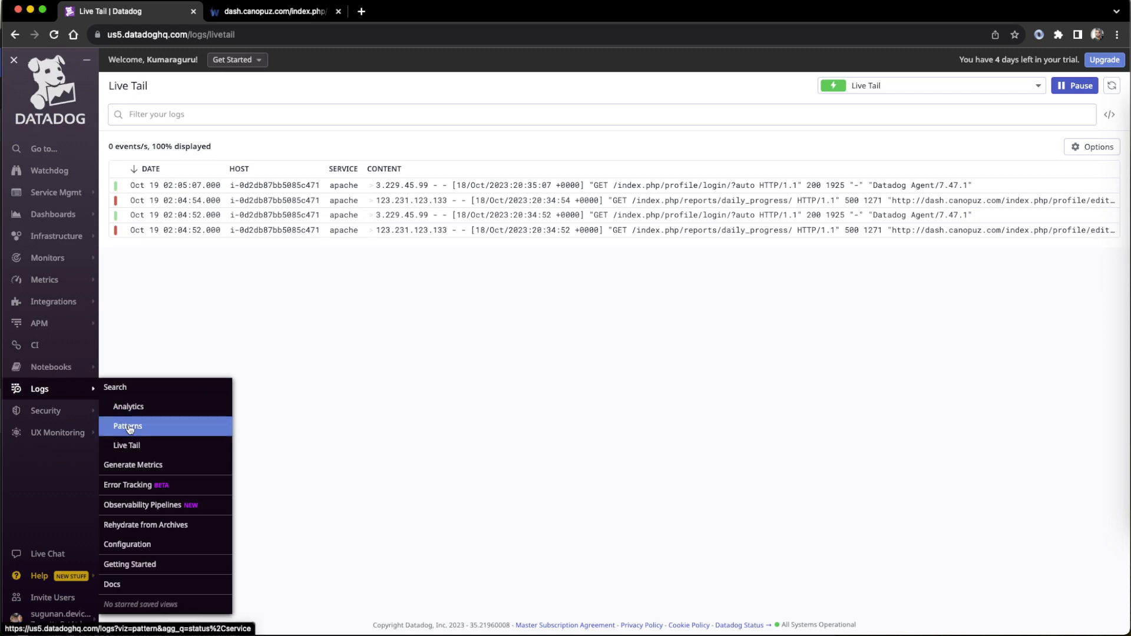
Group apache logs into Patterns and inspect the 27-count error pattern's sample report-request logs
left_click(127, 425)
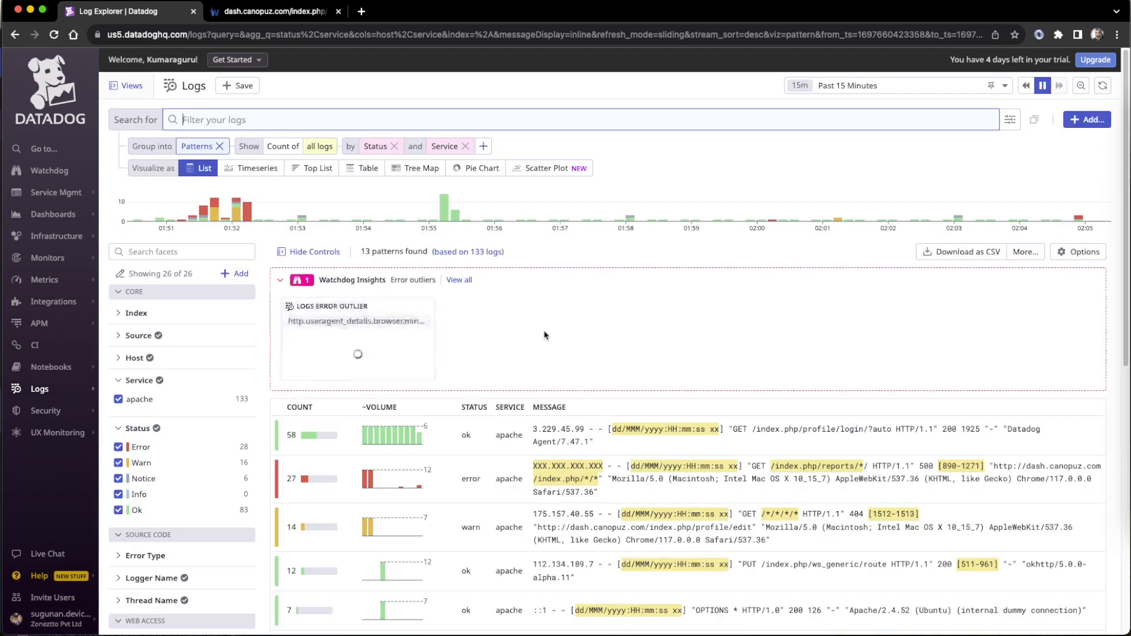
scroll("down", 3)
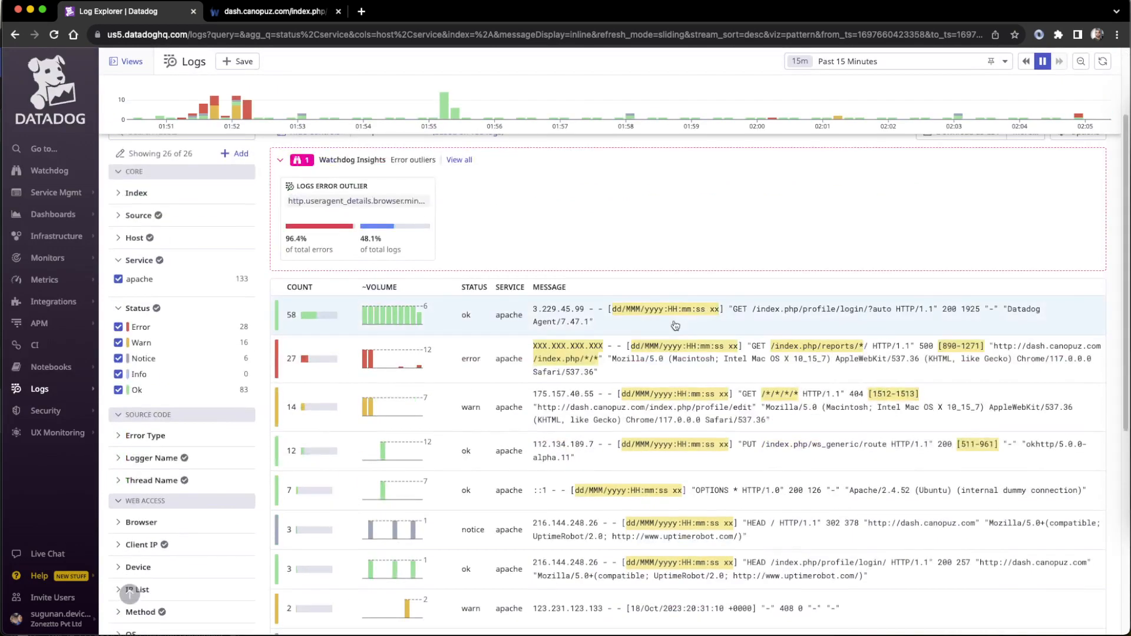
left_click(682, 317)
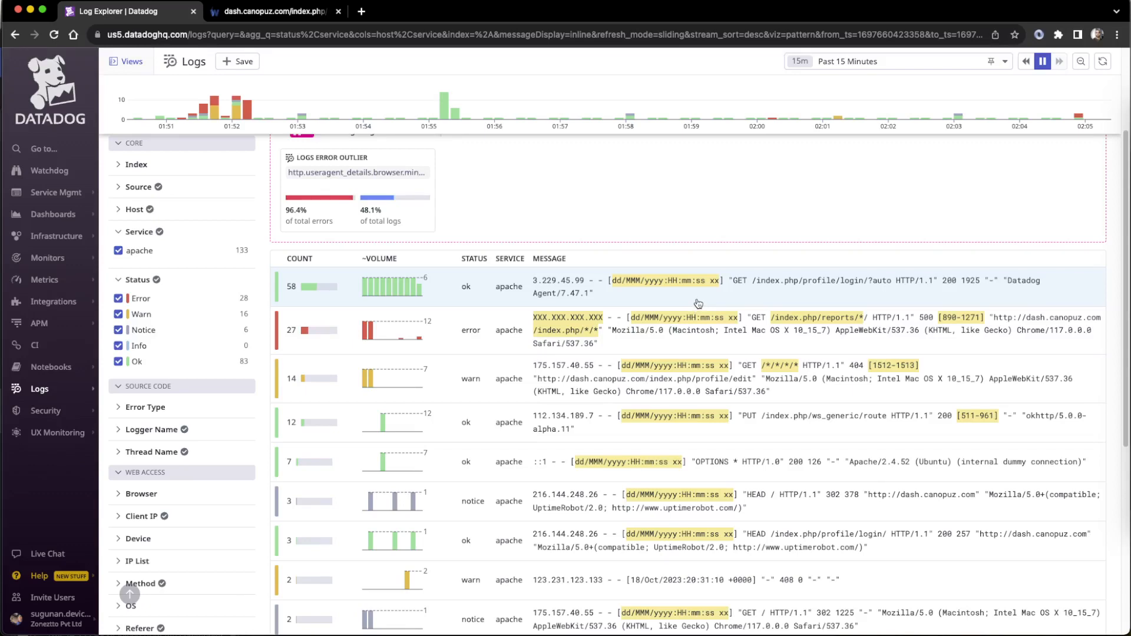
scroll("down", 3)
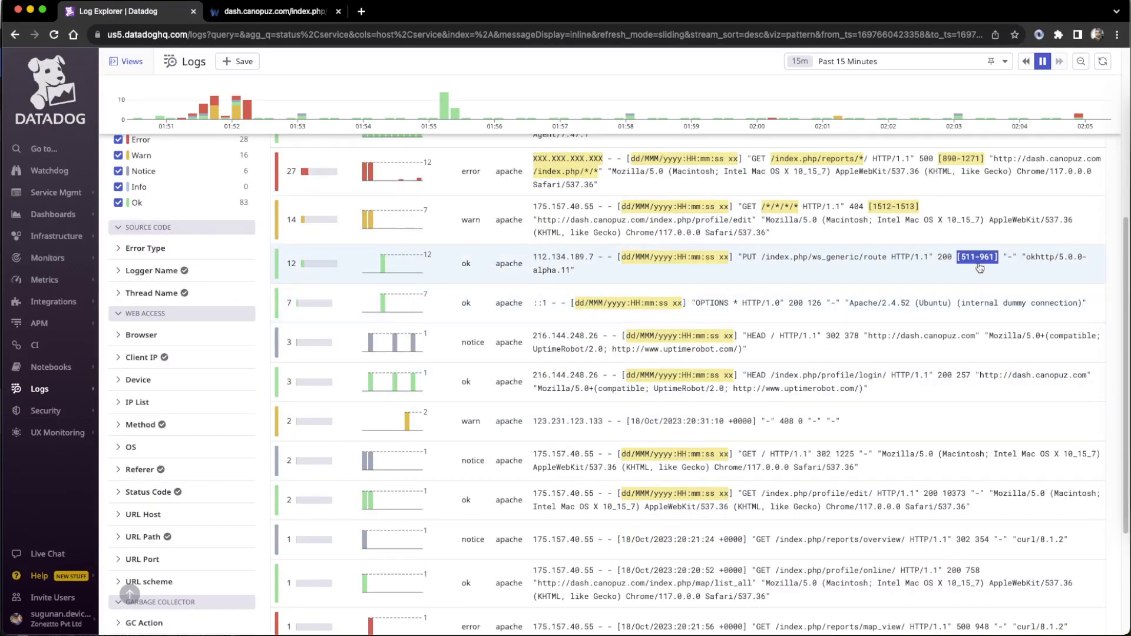
left_click(976, 257)
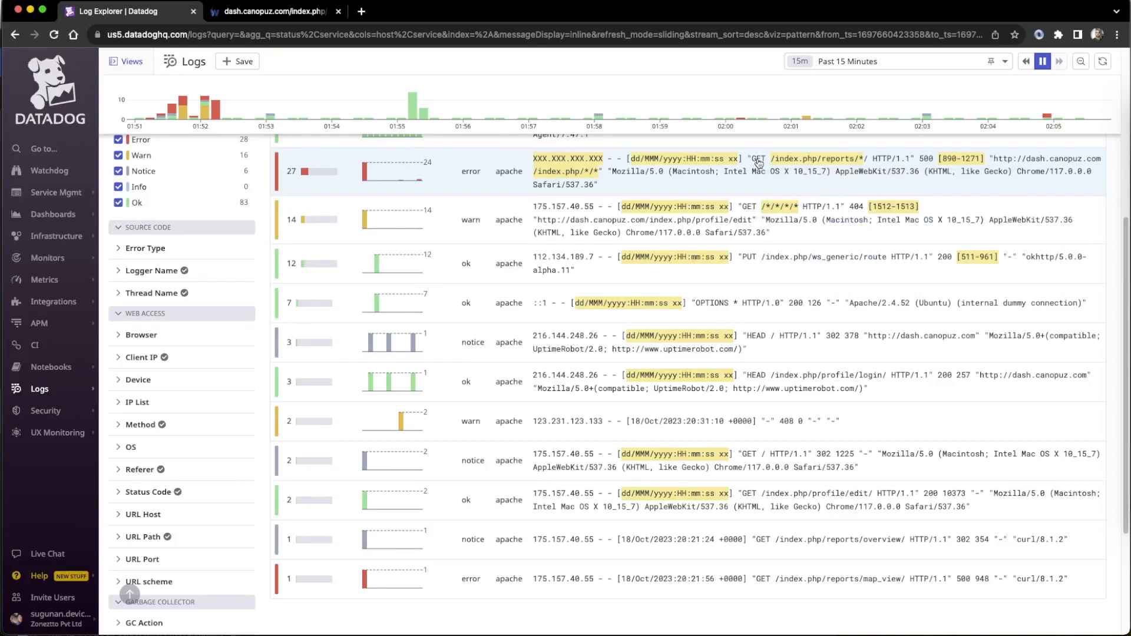
mouse_move(927, 174)
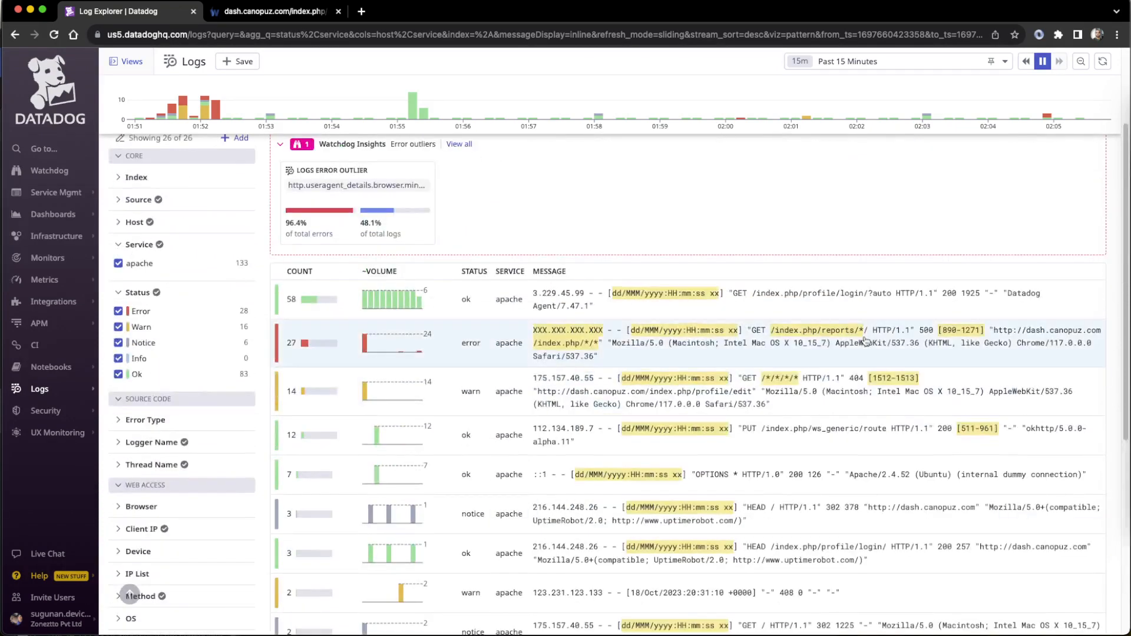
scroll("down", 3)
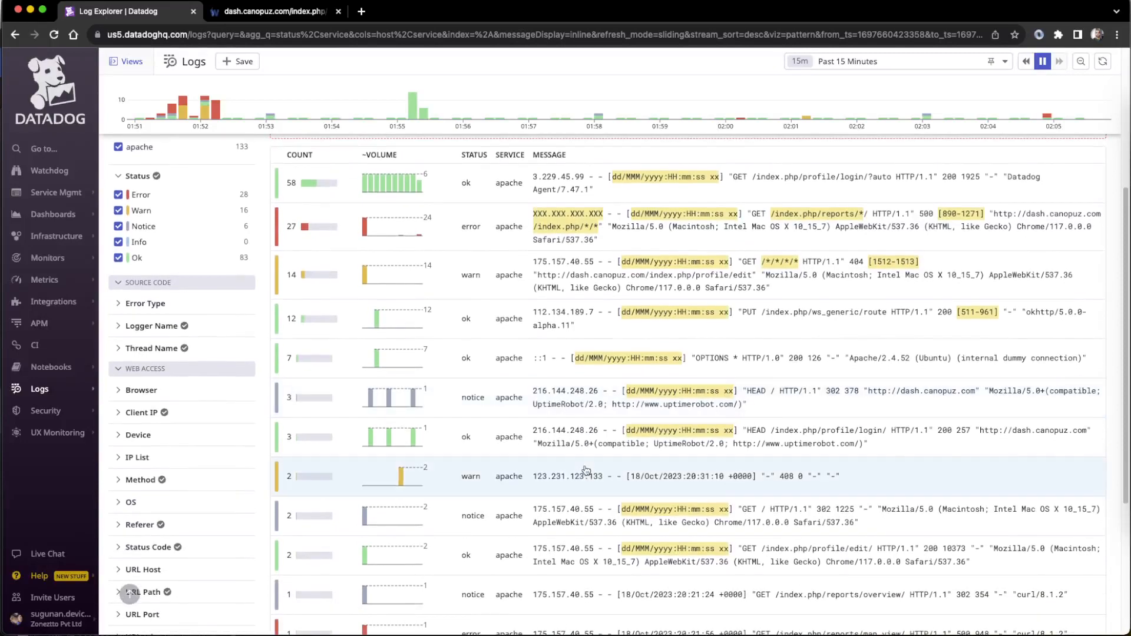
mouse_move(625, 436)
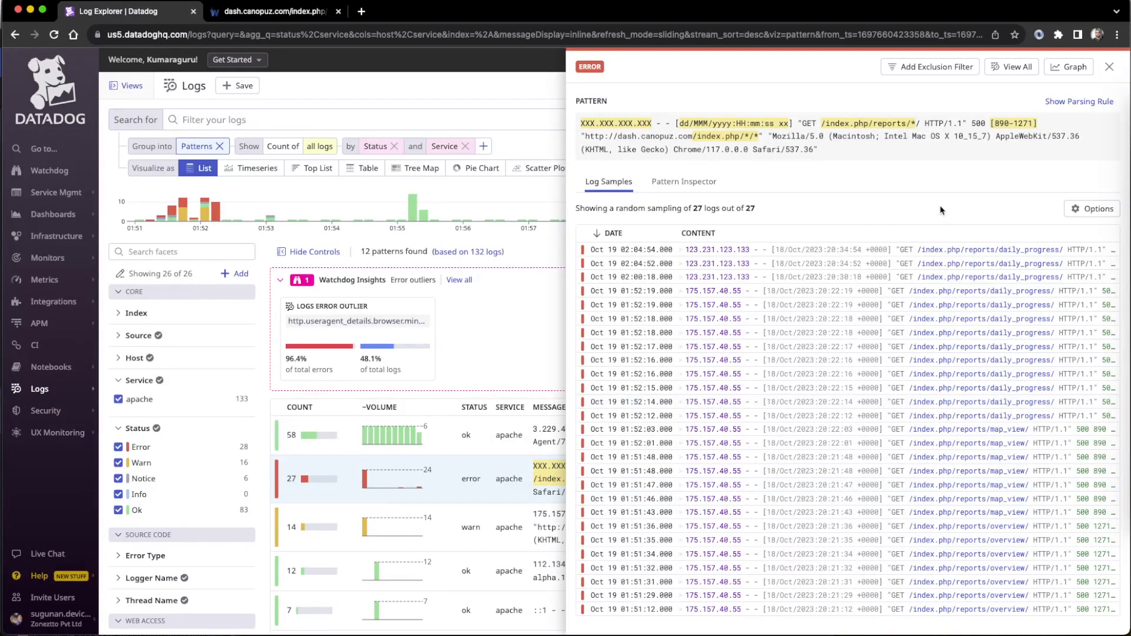
left_click(683, 182)
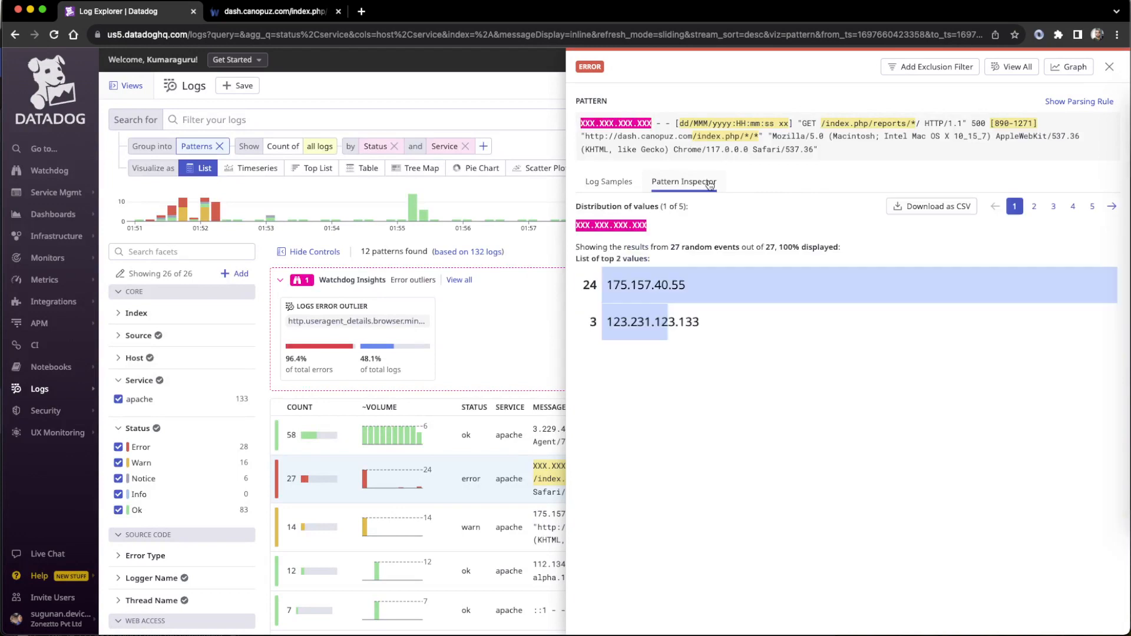
left_click(608, 182)
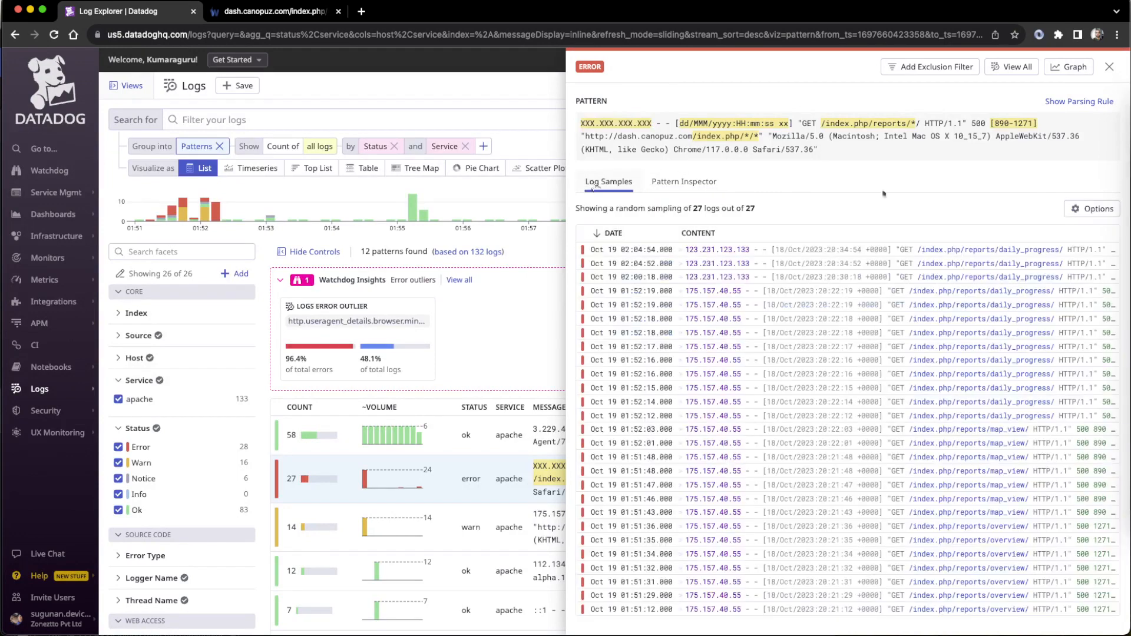
mouse_move(935, 185)
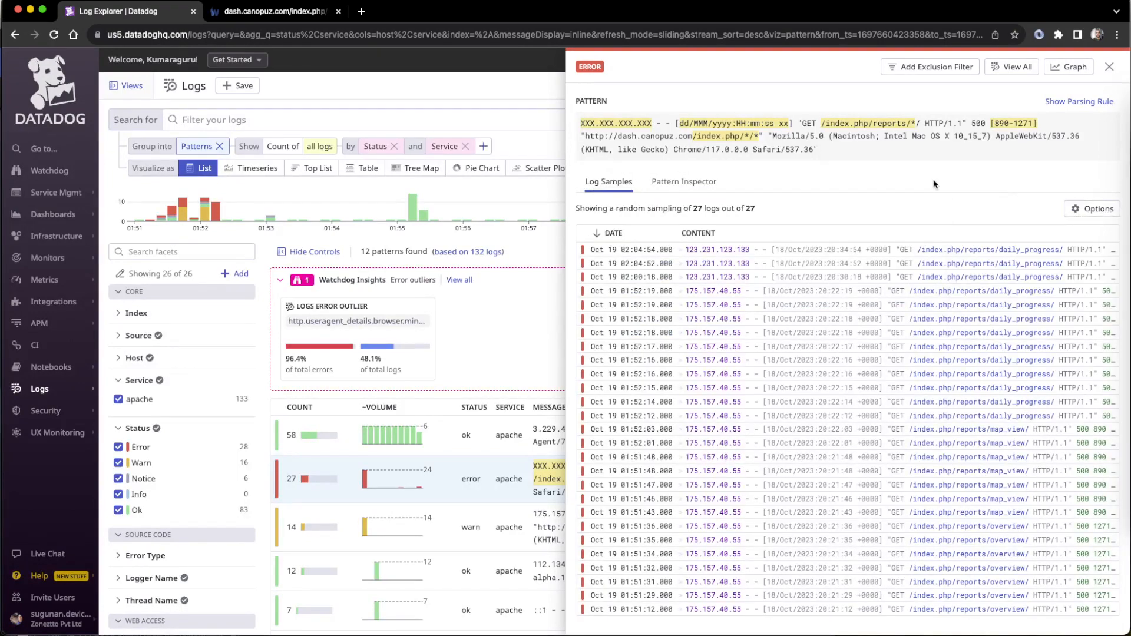